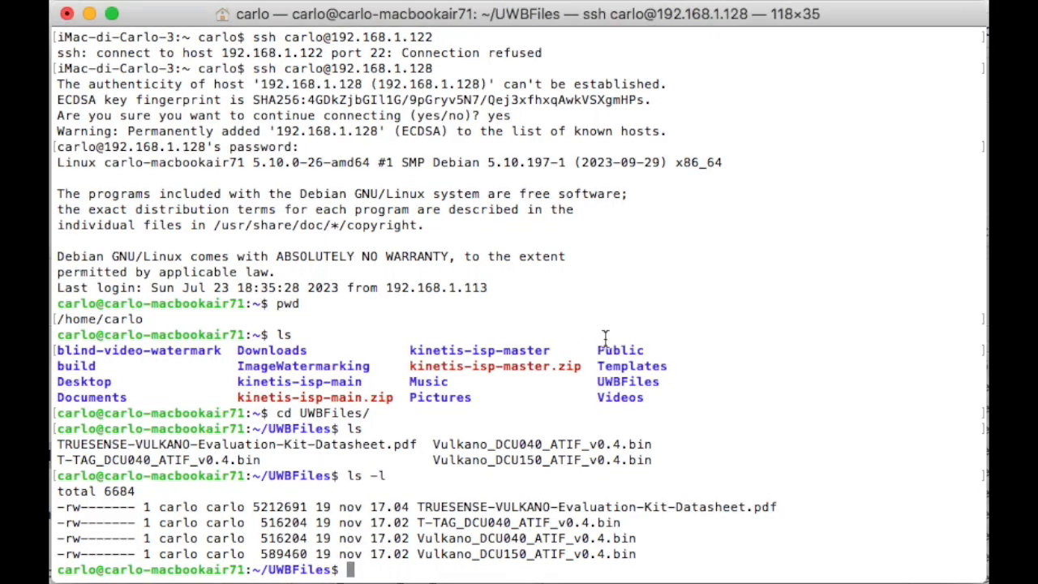
Run ls -l in ~/UWBfiles to list the Vulkano and T-TAG firmware binaries in detail
text(ls -l)
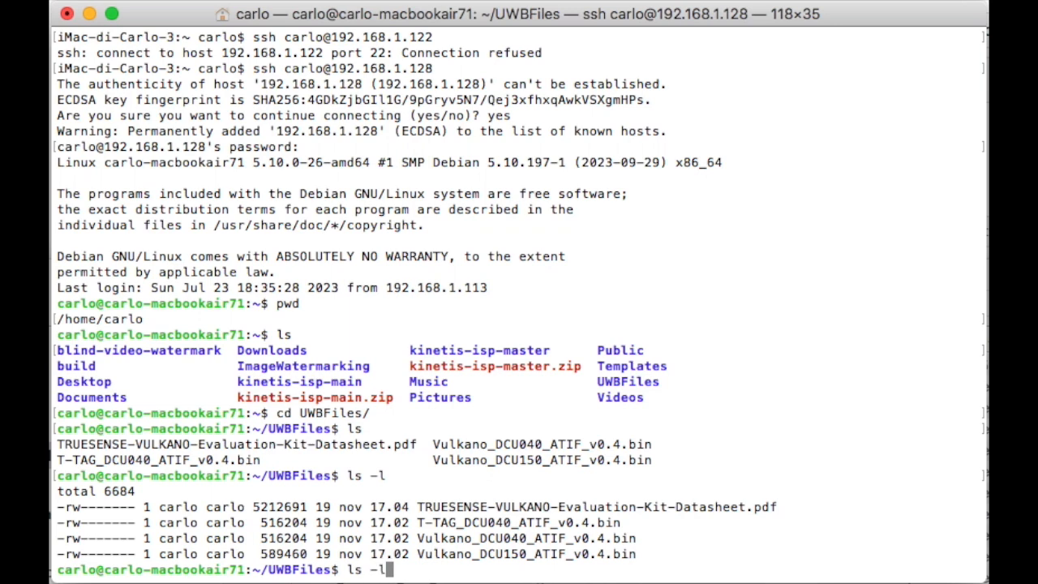
key(Return)
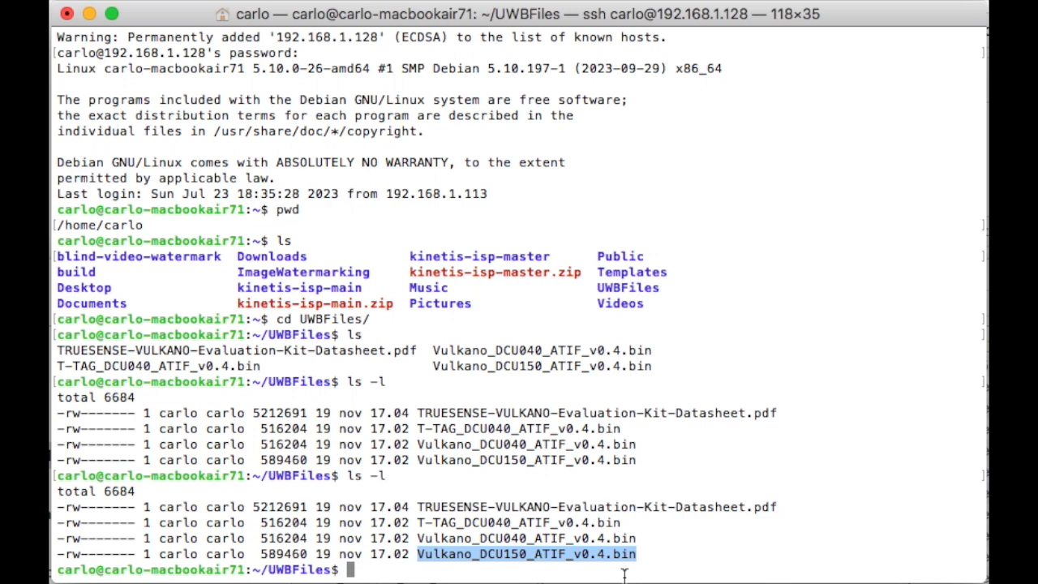
mouse_move(606, 569)
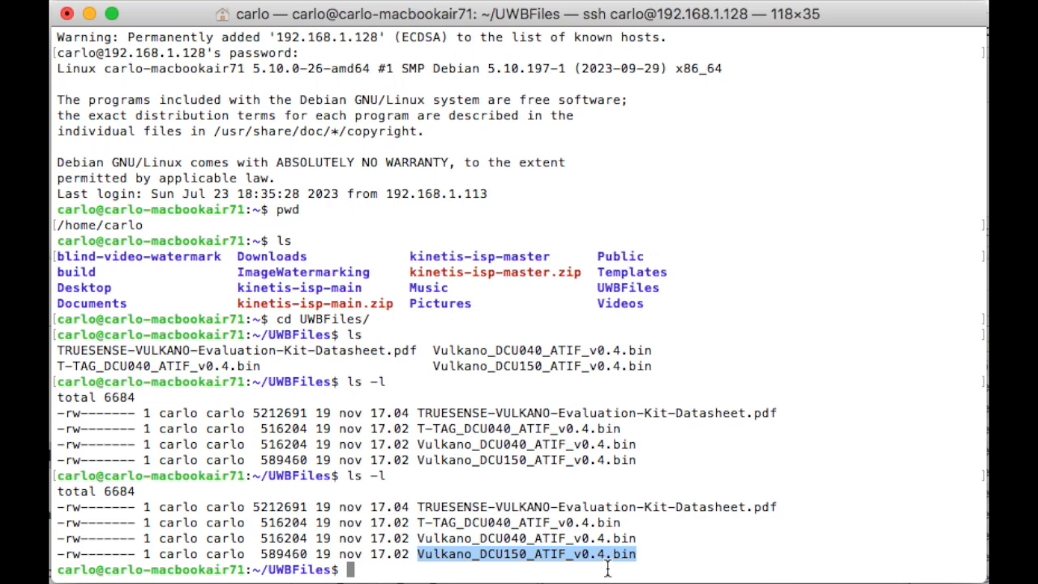
mouse_move(607, 568)
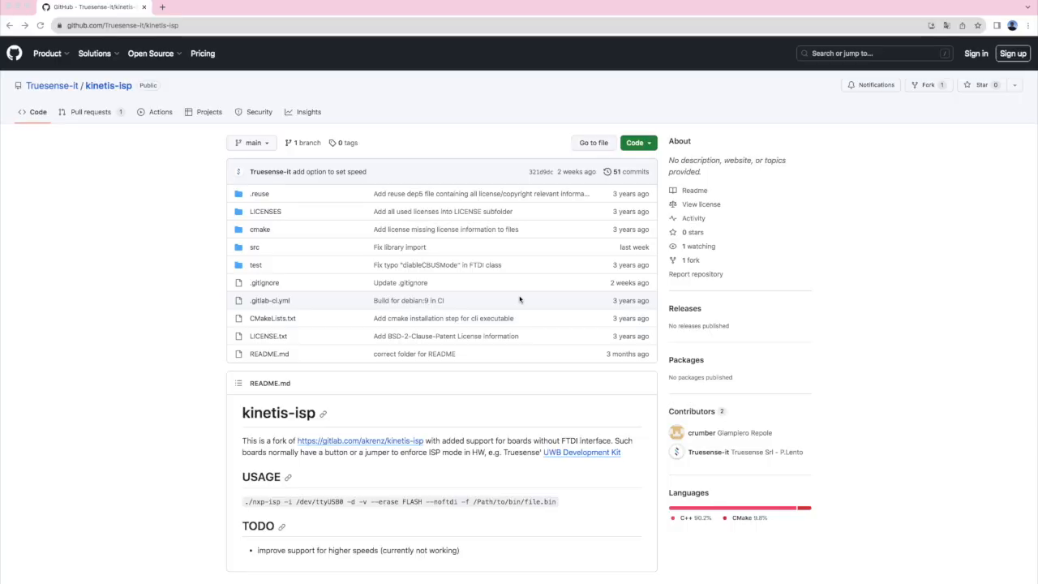
mouse_move(393, 130)
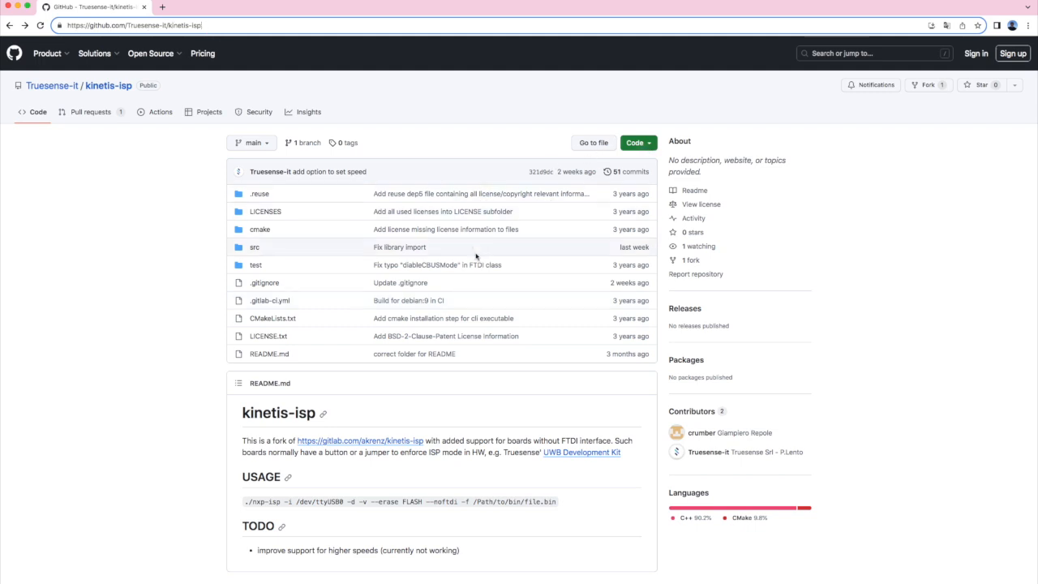
mouse_move(638, 143)
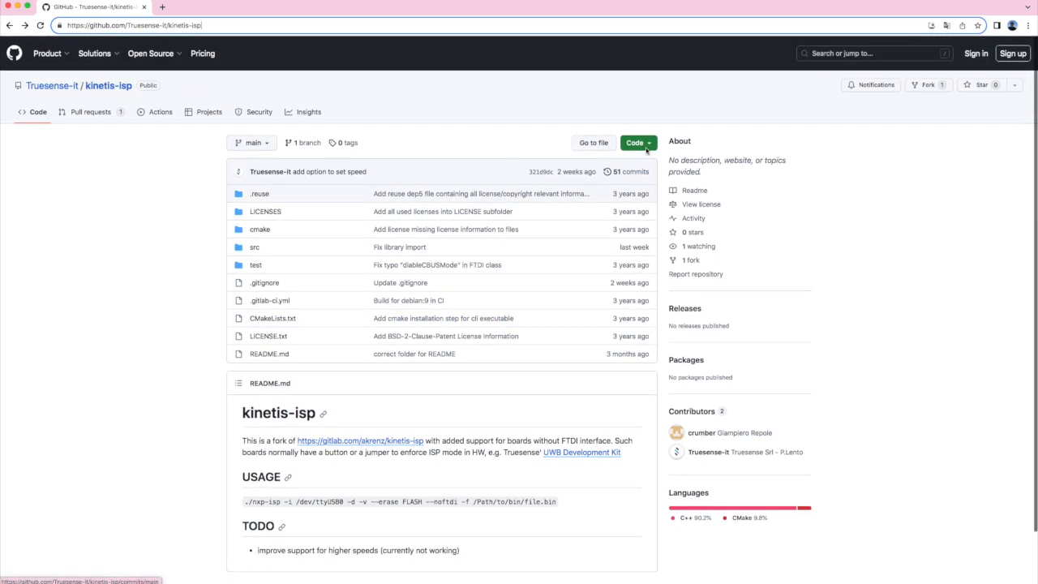
Download the kinetis-isp repository as a ZIP and reveal kinetis-isp-main in Downloads
click(637, 143)
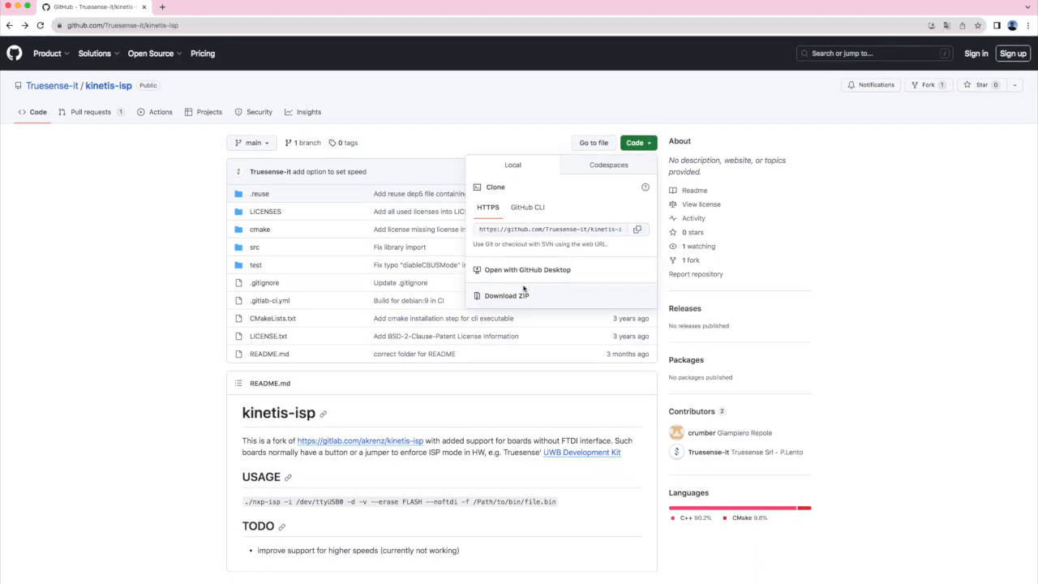
click(507, 295)
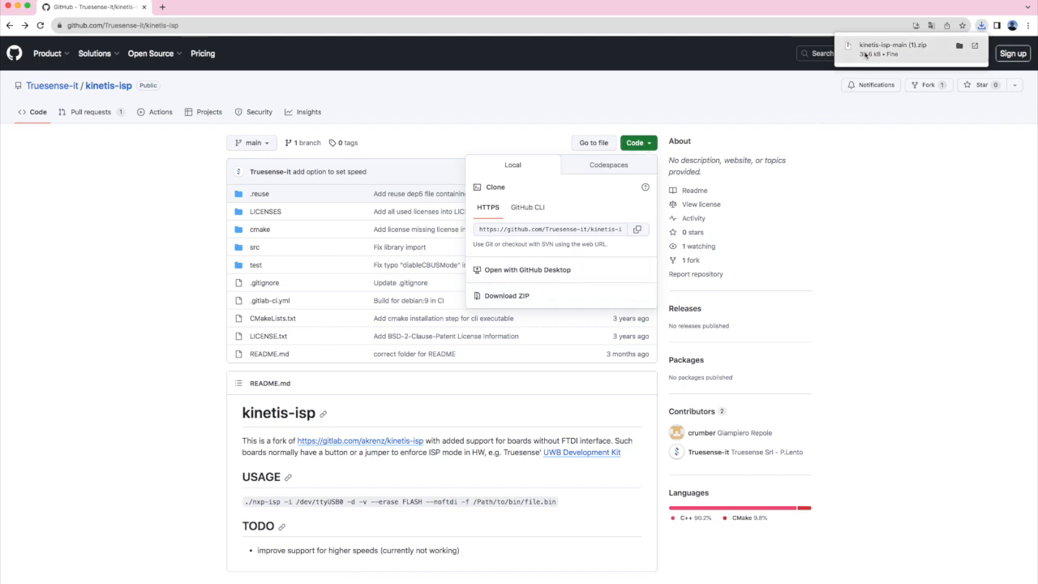
click(873, 52)
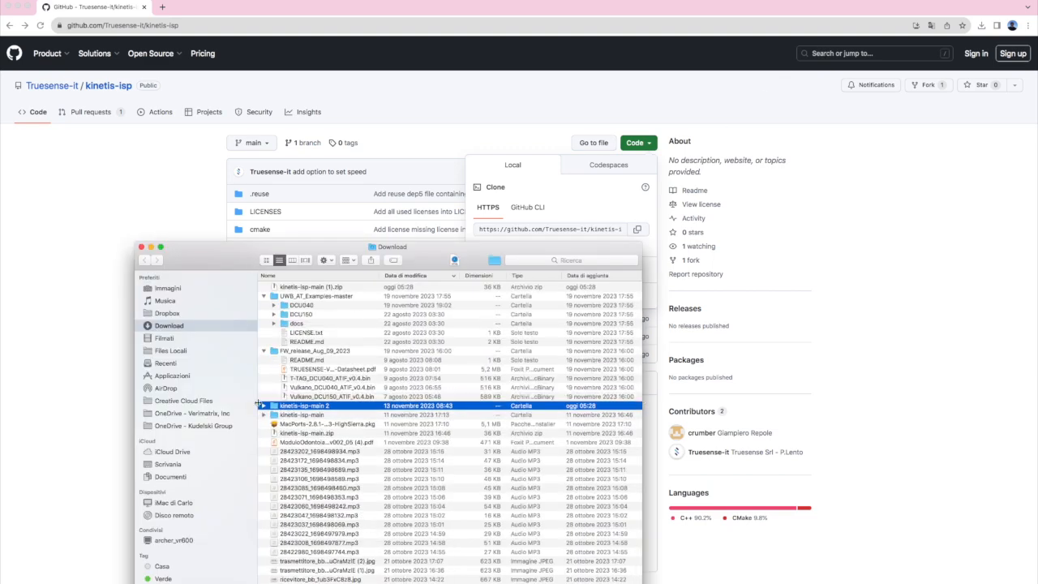
click(263, 406)
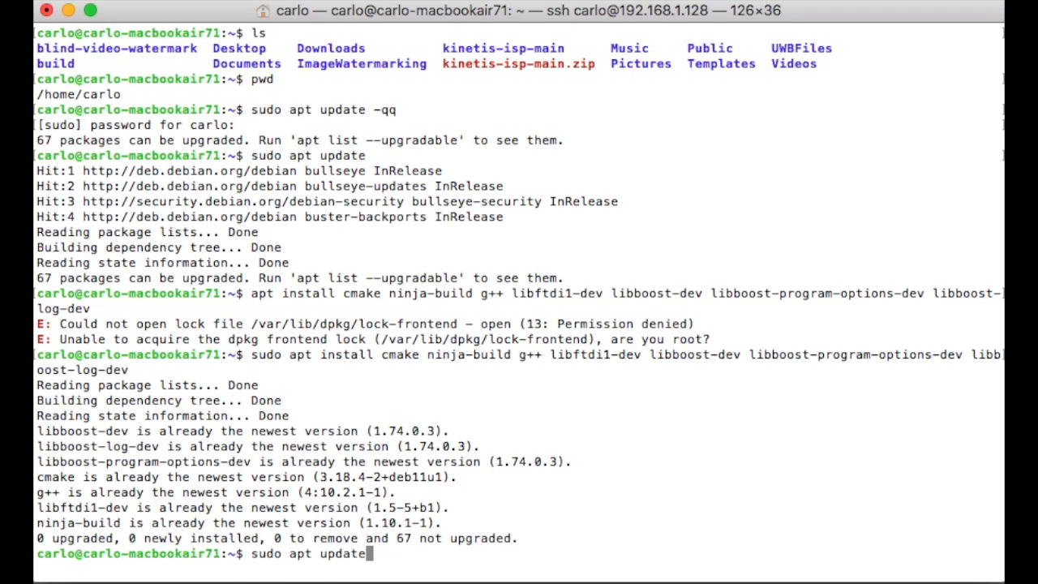
Run sudo apt update and install cmake, ninja-build, g++, libftdi1-dev and the boost dev libraries
key(Return)
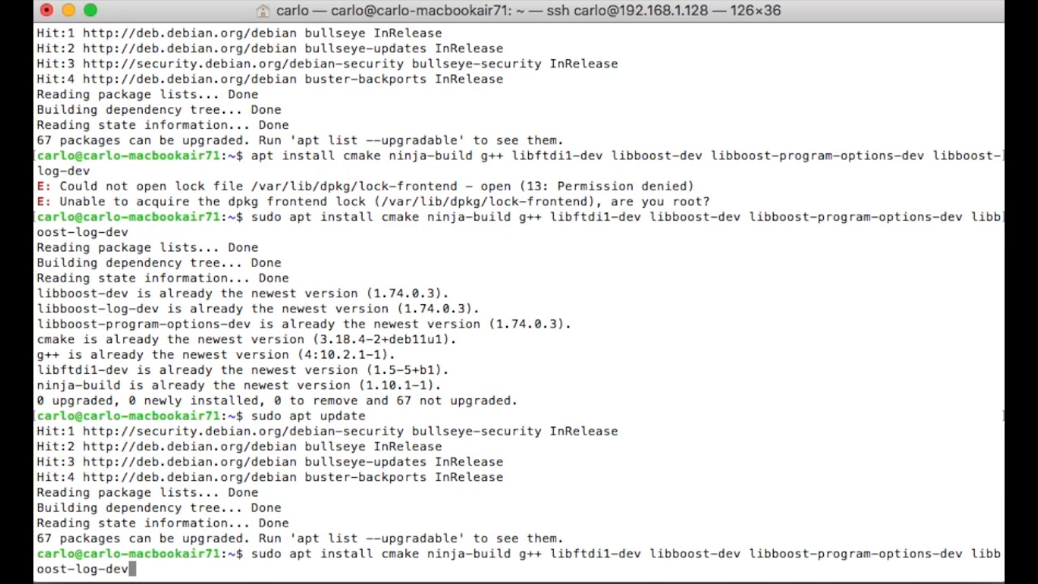
key(Return)
text(ls)
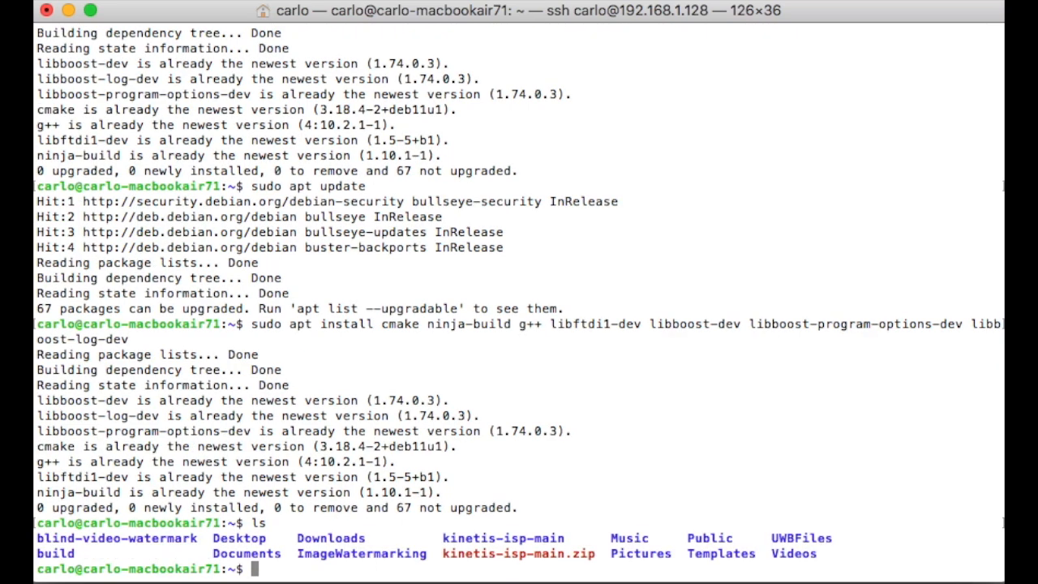
Enter kinetis-isp-main, create an empty build folder and move into it
text(cd)
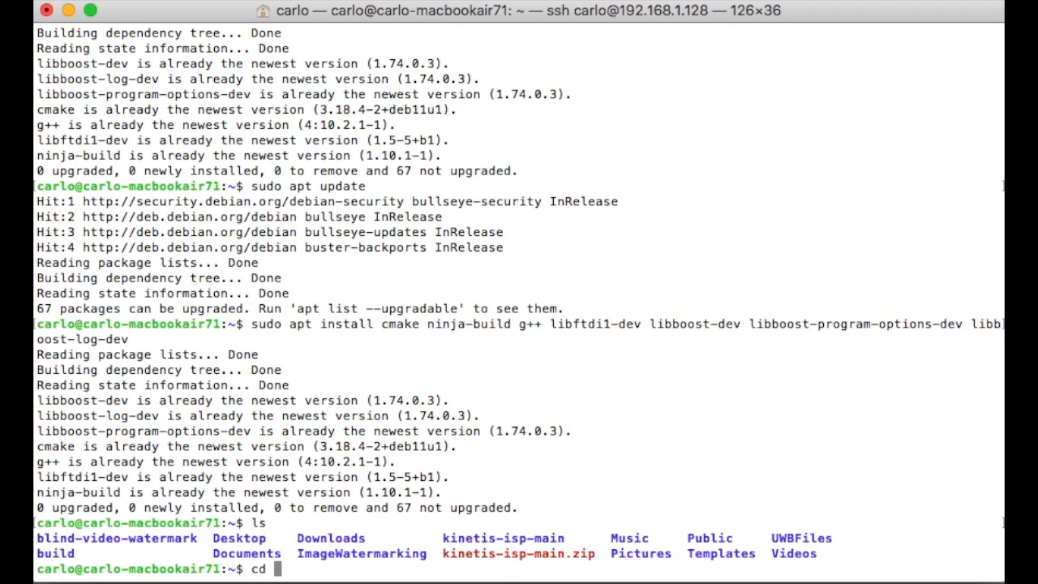
text(kin)
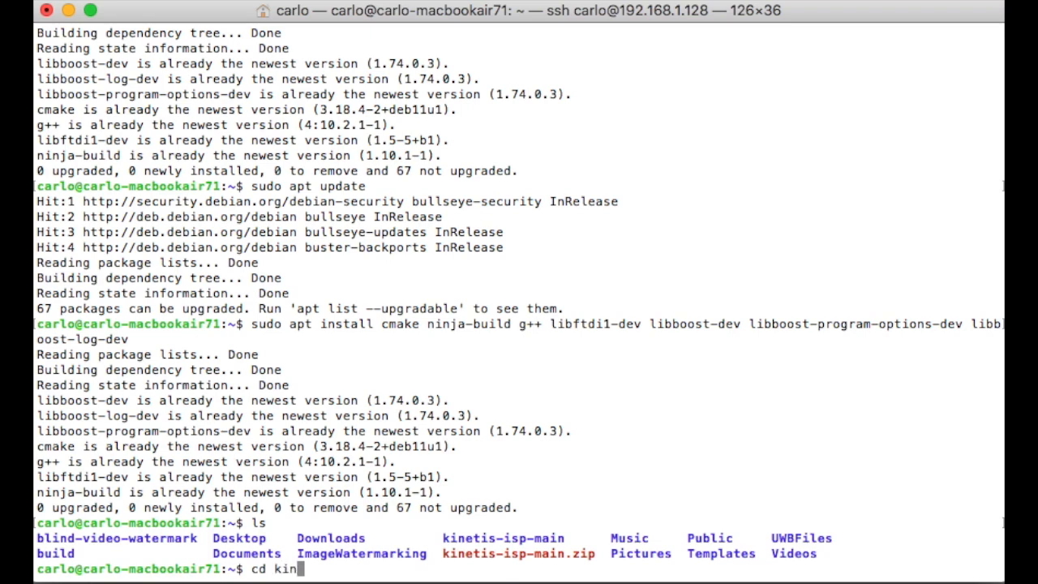
text(etis-isp-main)
text(mkdir bu)
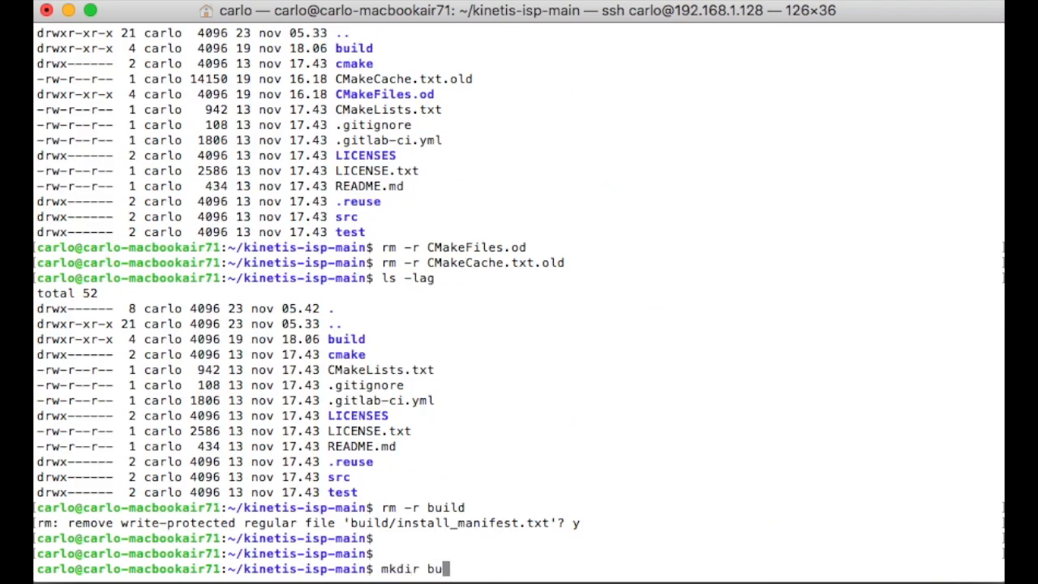
key(Return)
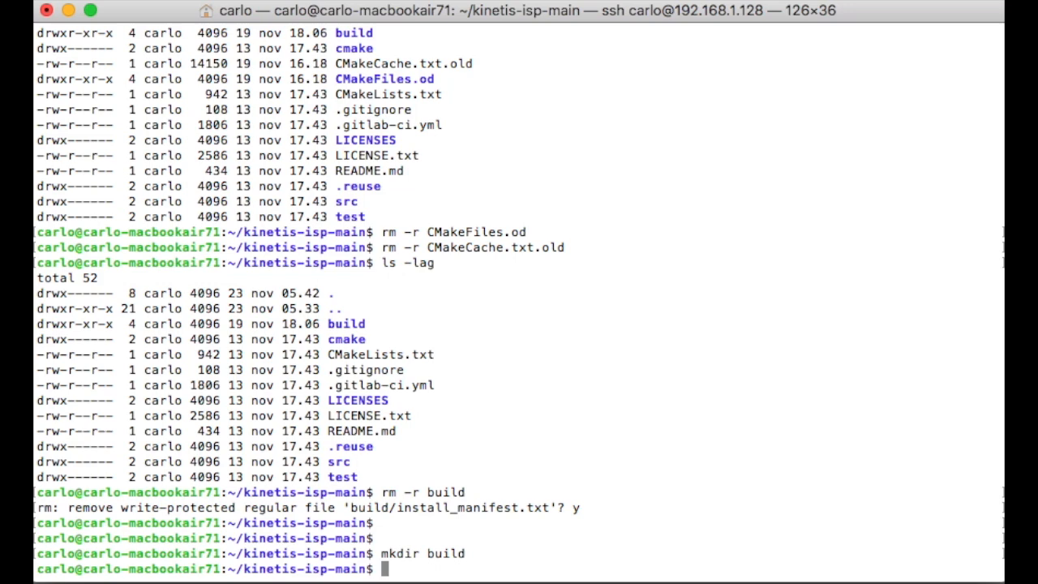
text(cd bui)
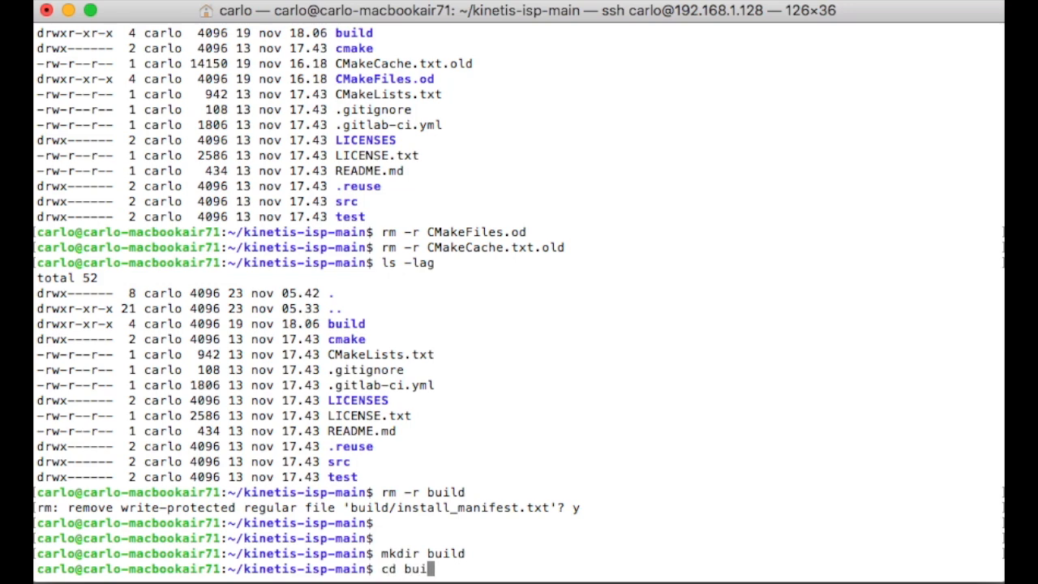
key(Return)
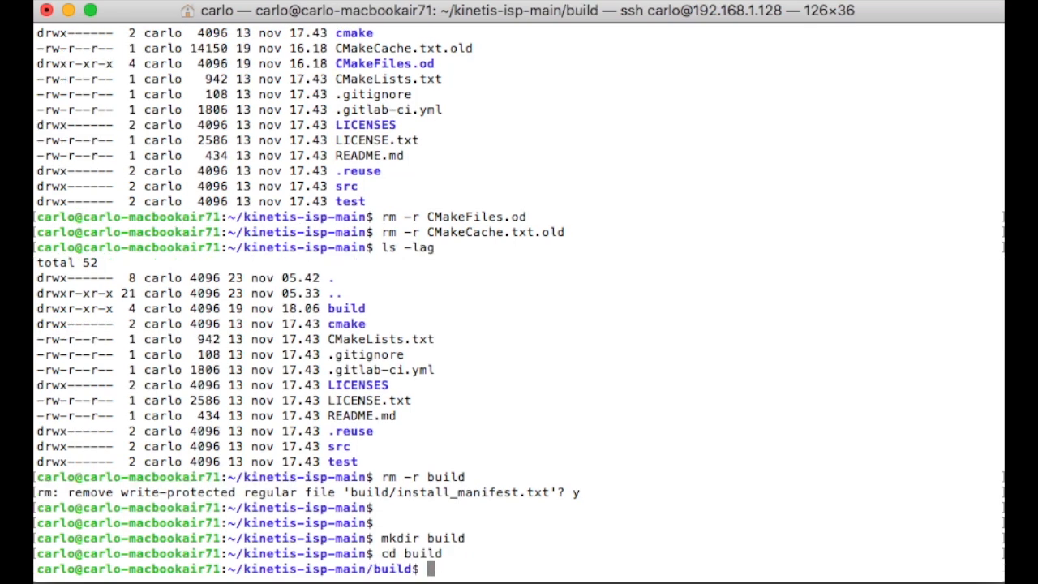
Configure the project with cmake -GNinja .. and build it with ninja
text(cmake -)
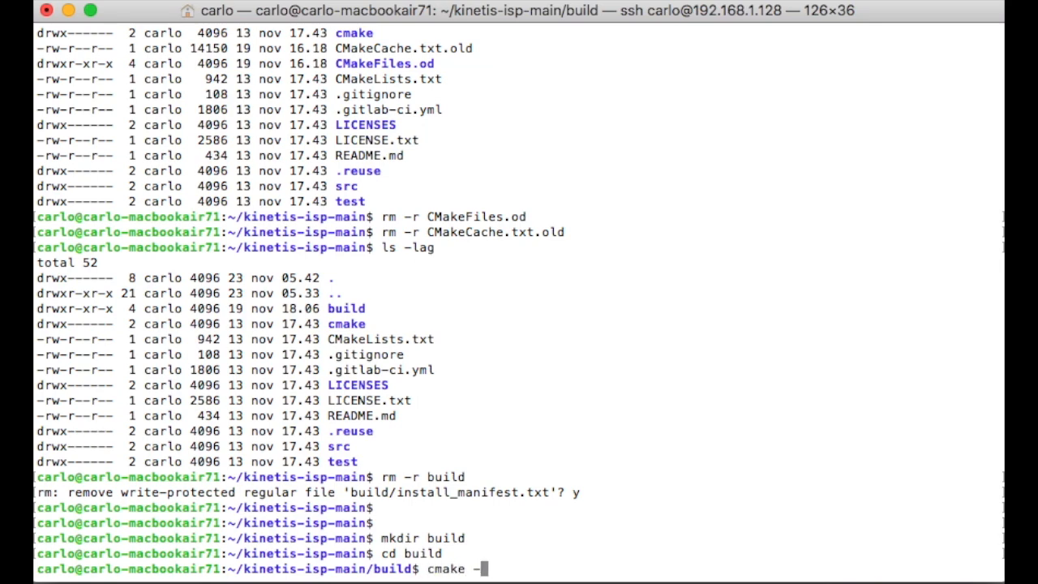
text(GNi)
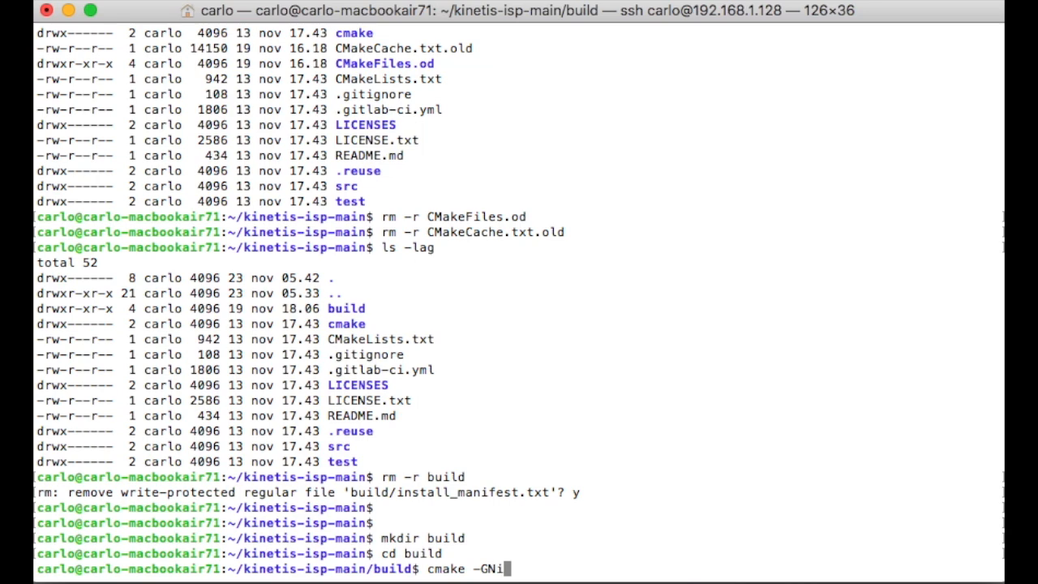
text(nja ..)
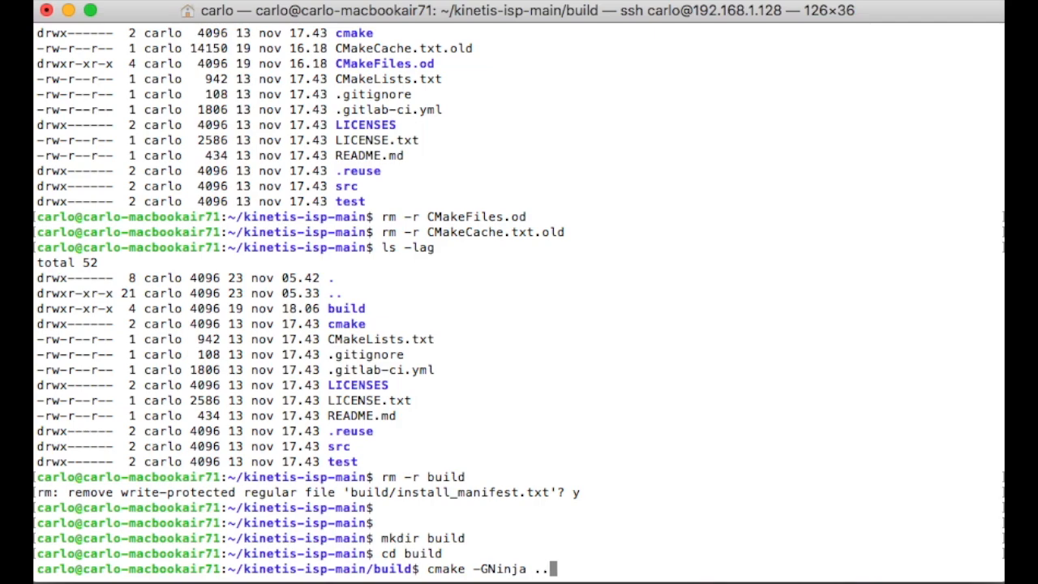
key(Return)
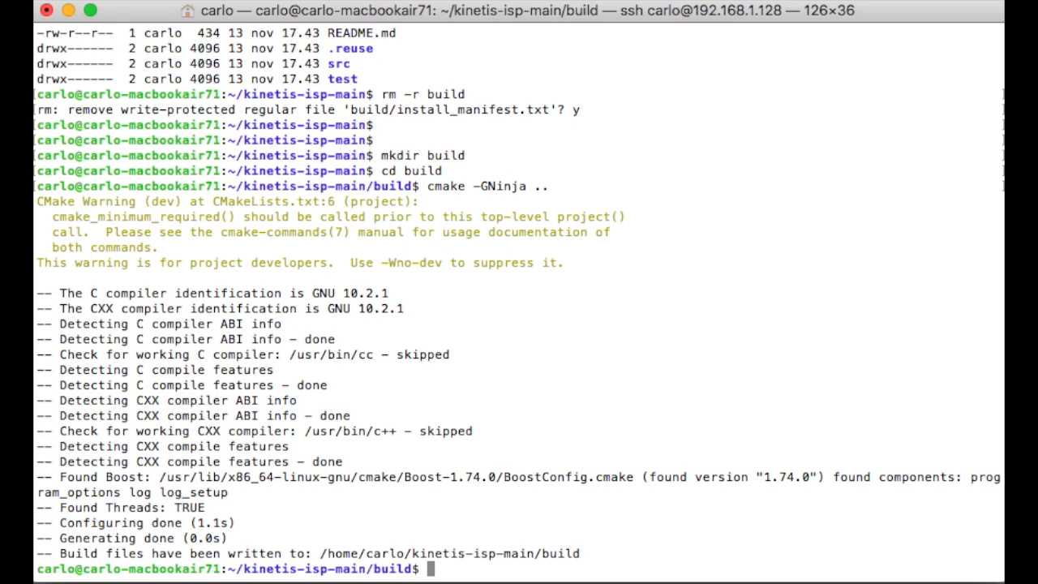
text(ninja)
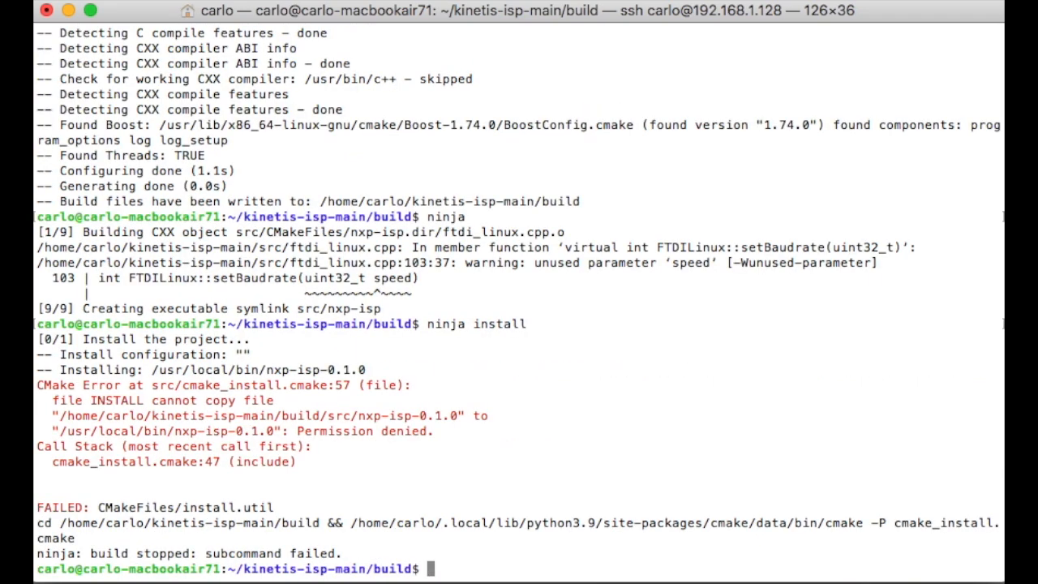
Install nxp-isp into /usr/local/bin with sudo ninja install
text(sudo ni)
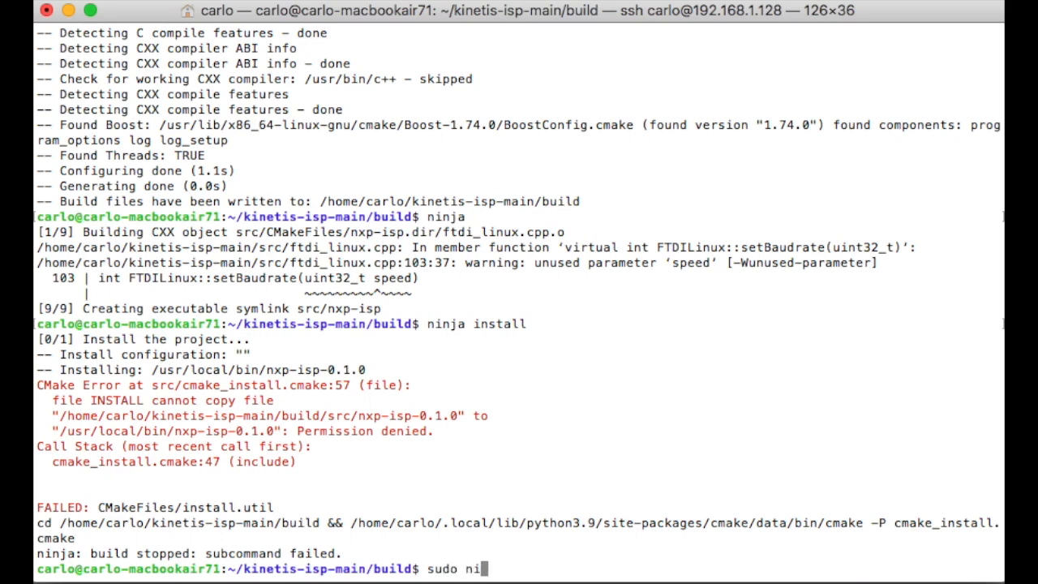
text(nja in)
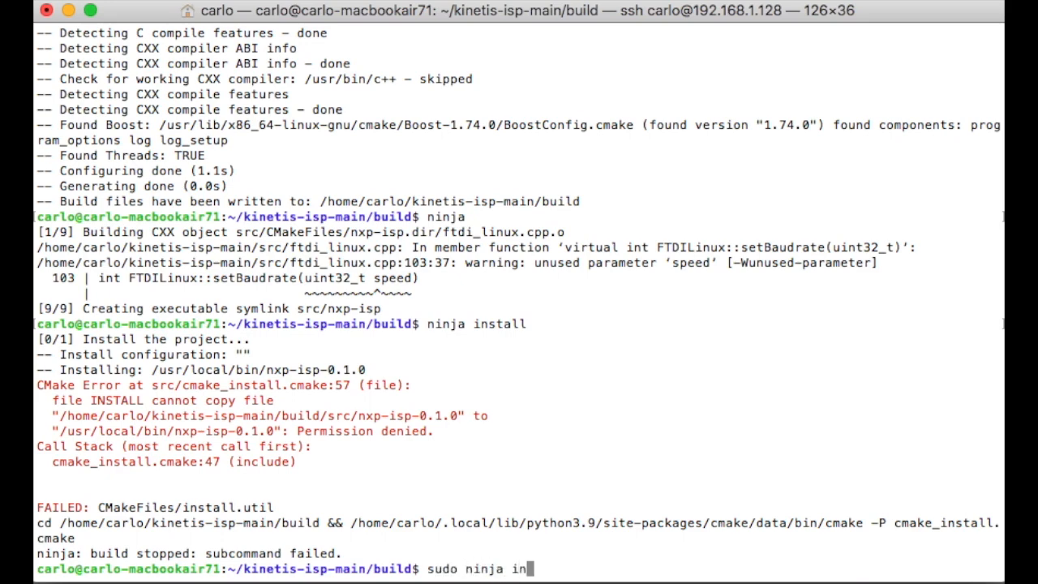
text(stall)
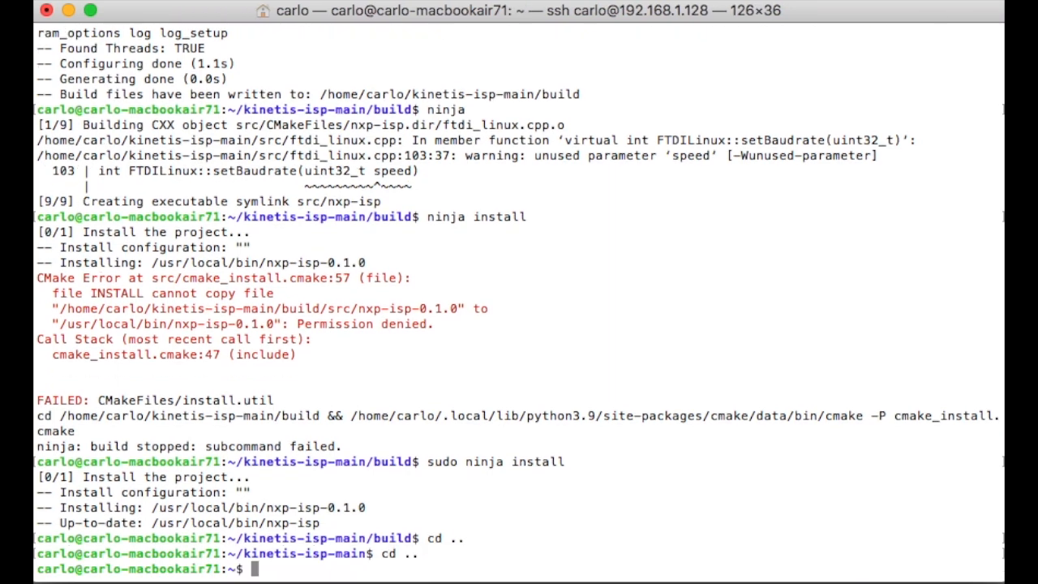
From ~/UWBFiles, flash Vulkano_DCU150_ATIF_v0.4.bin over /dev/ttyUSB0 with sudo nxp-isp until Success
text(cd)
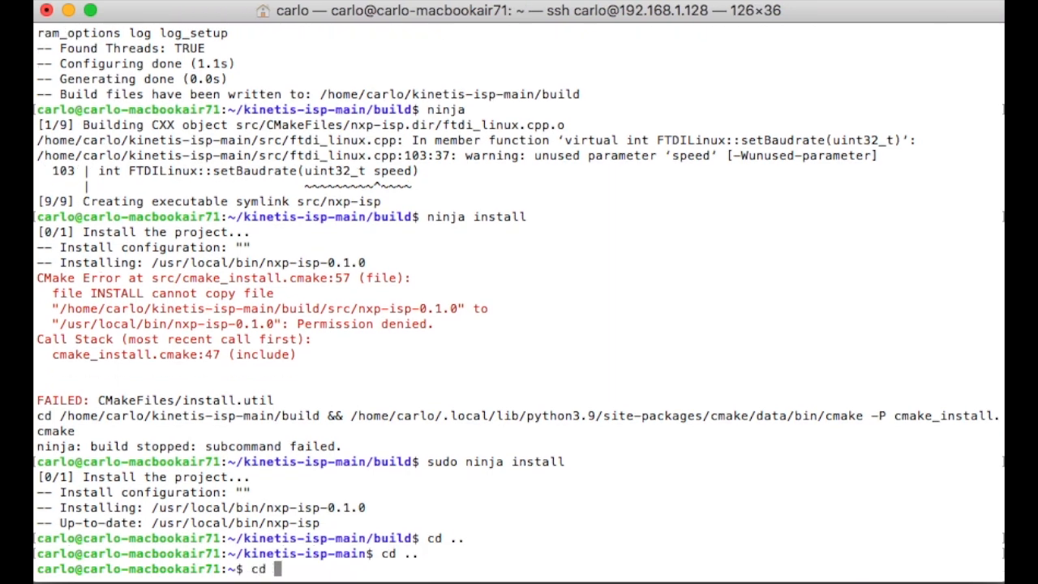
text(UW)
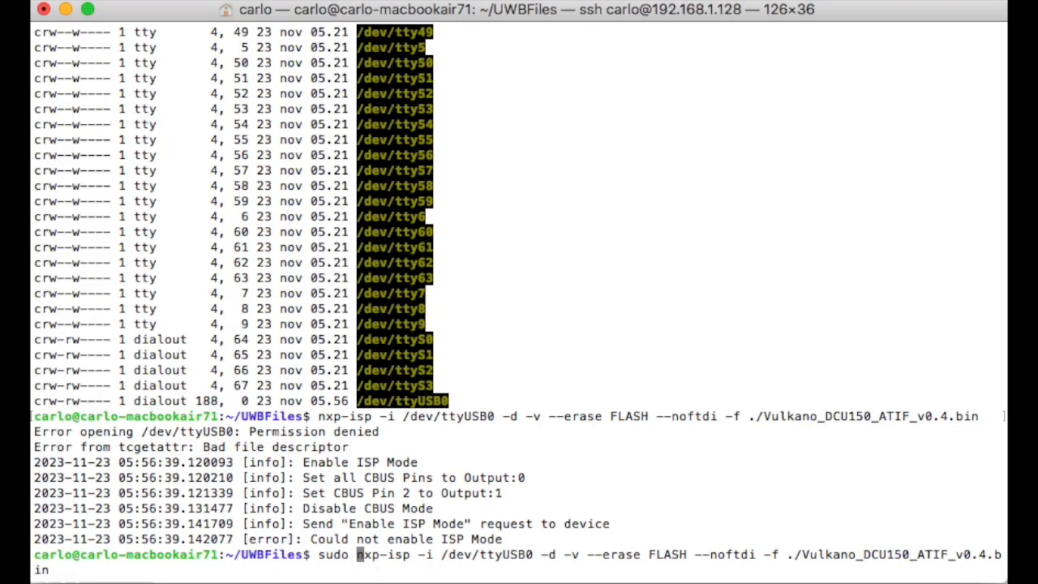
key(Return)
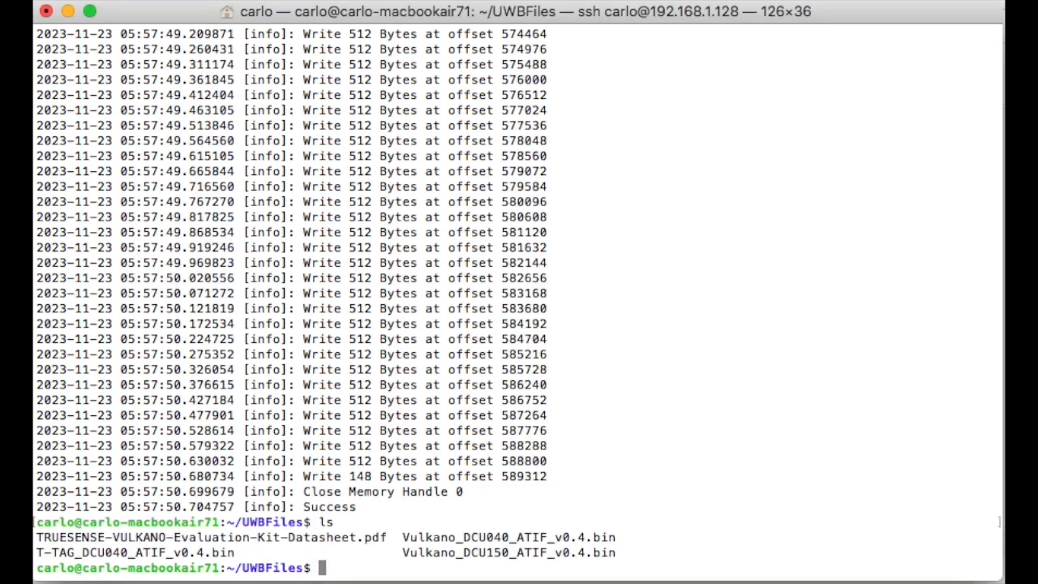
Rerun the nxp-isp flash command with ./Vulkano_DCU040_ATIF_v0.4.bin as the firmware file
text(sudo nxp-isp -i /dev/ttyUSB0 -d -v --erase FLASH --noftdi -f ./Vulkano_DCU150_ATIF_v0.4.bin)
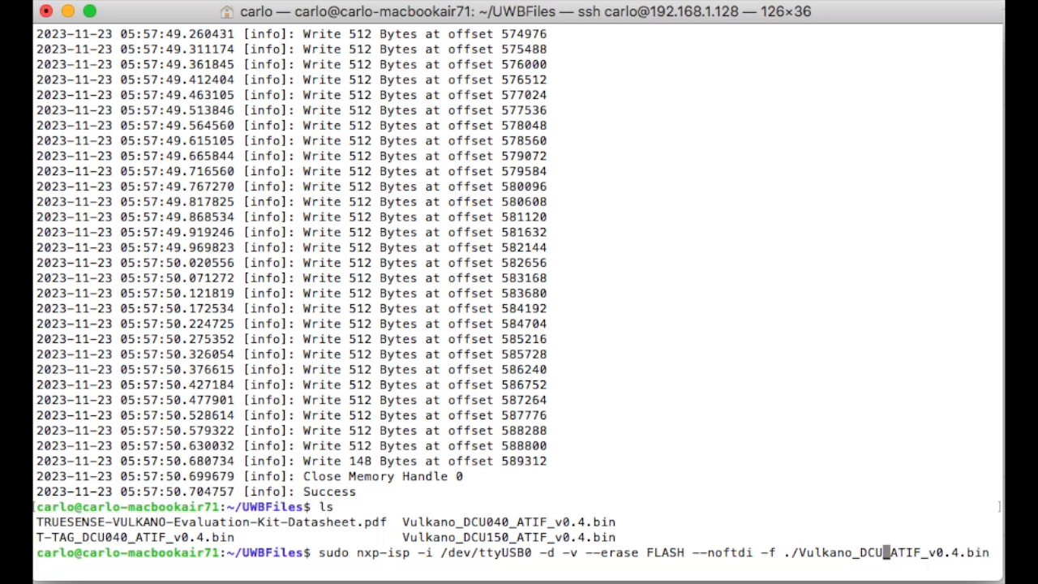
text(040)
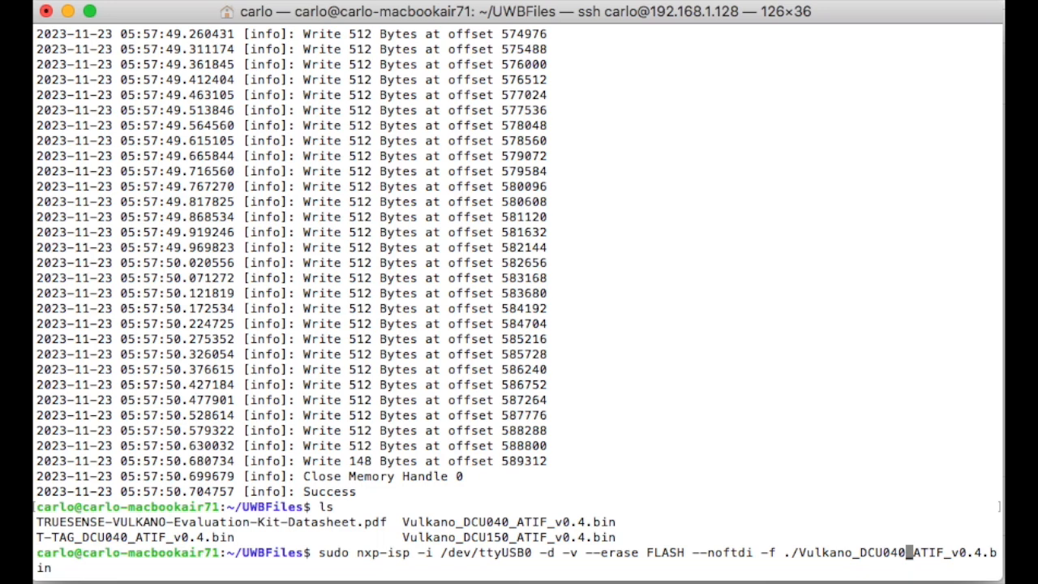
key(Return)
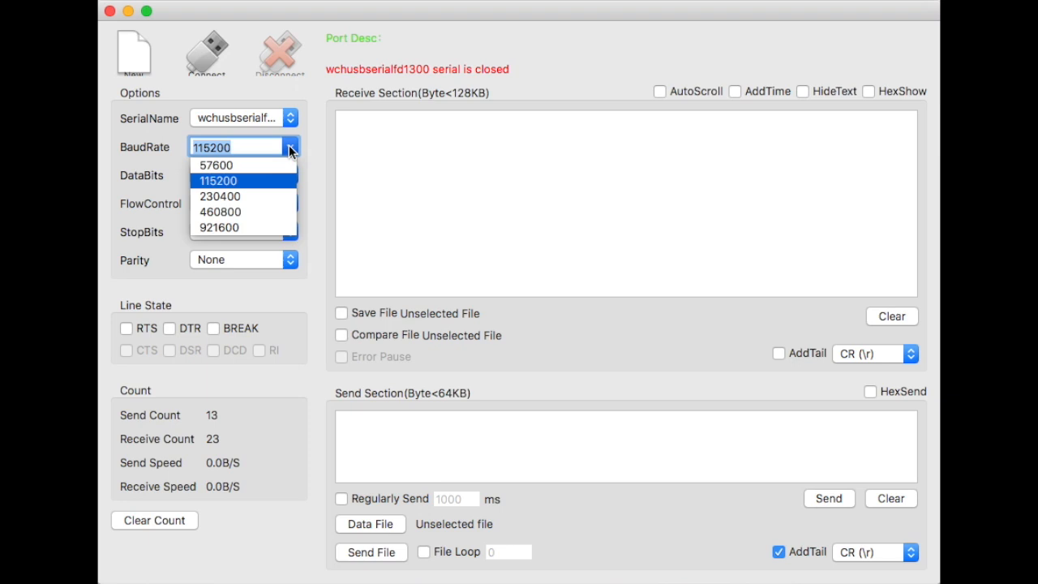
Set baud rate 115200, open the wchusbserial port and send AT to the board
click(217, 180)
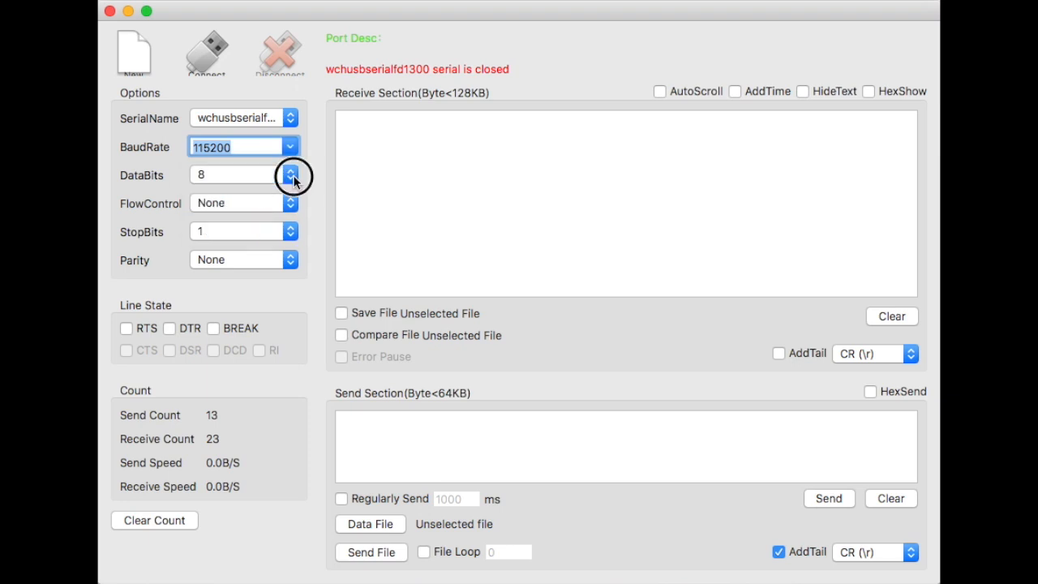
mouse_move(270, 244)
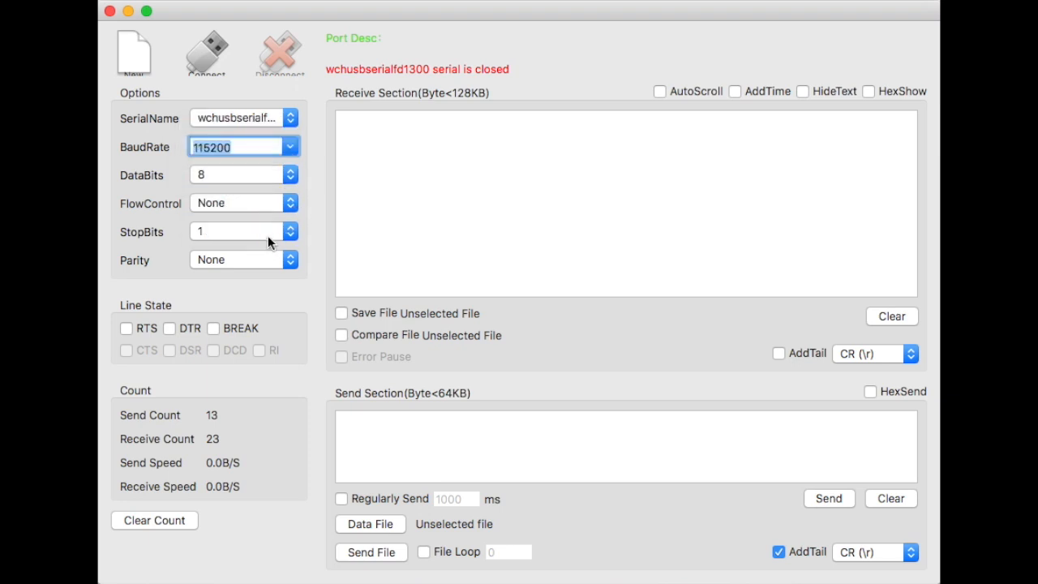
mouse_move(633, 507)
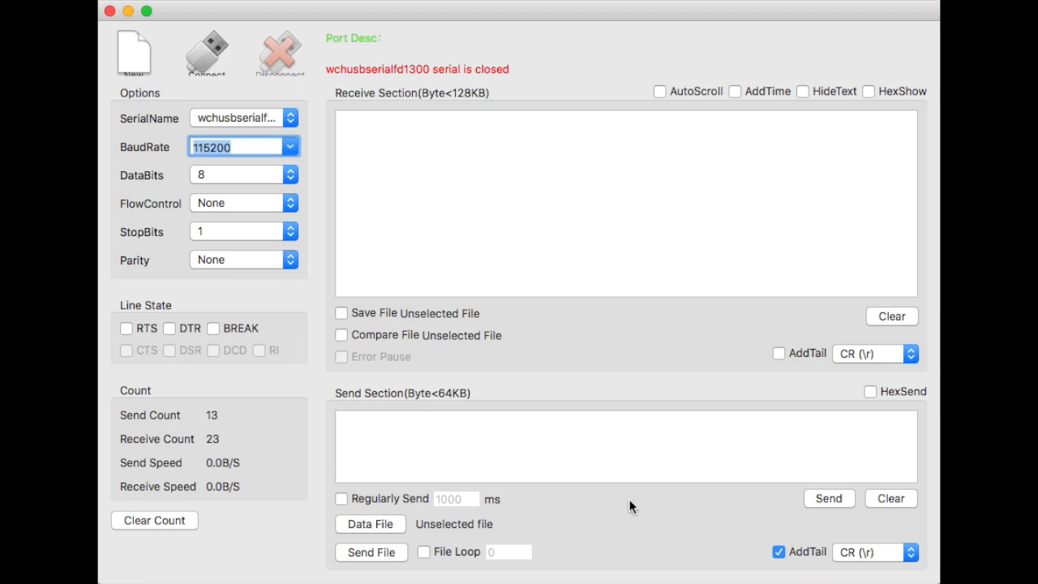
mouse_move(889, 565)
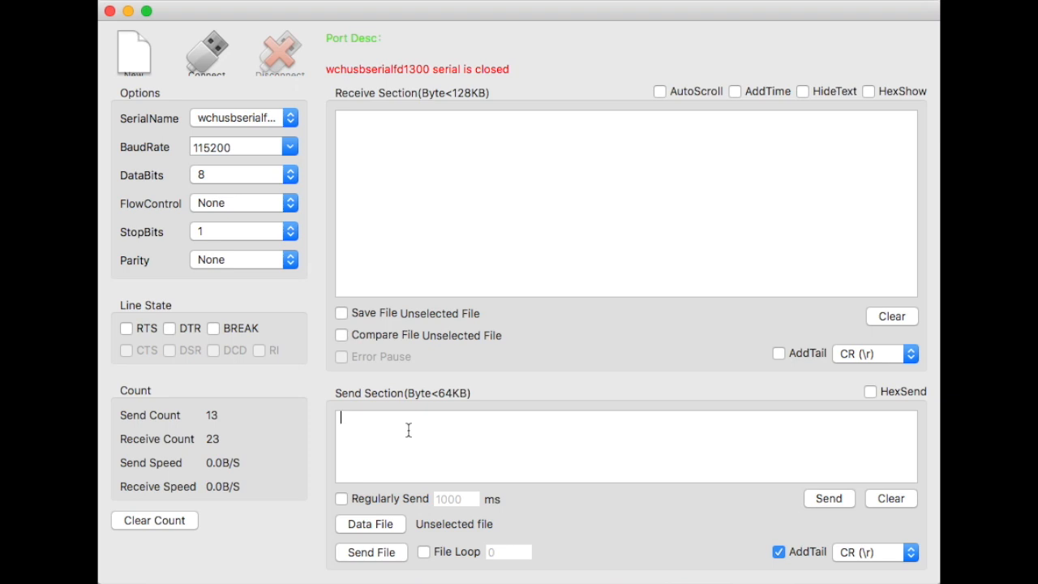
text(AT)
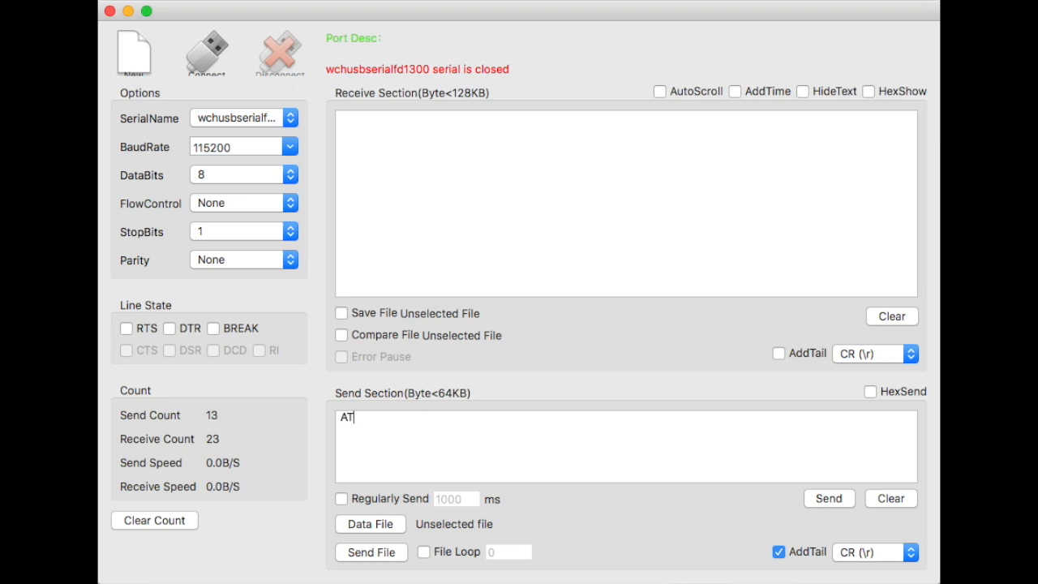
click(829, 498)
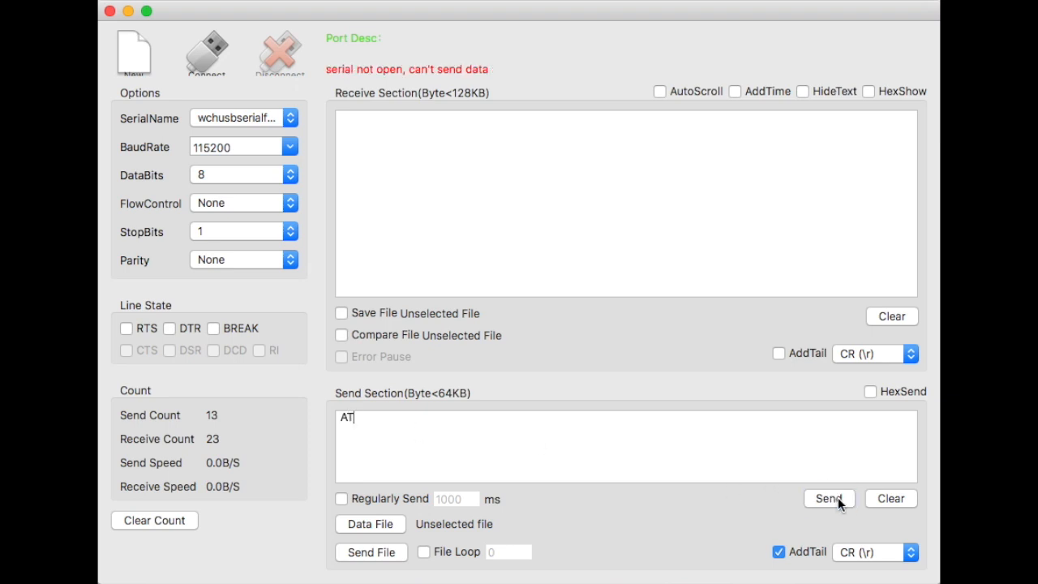
mouse_move(182, 57)
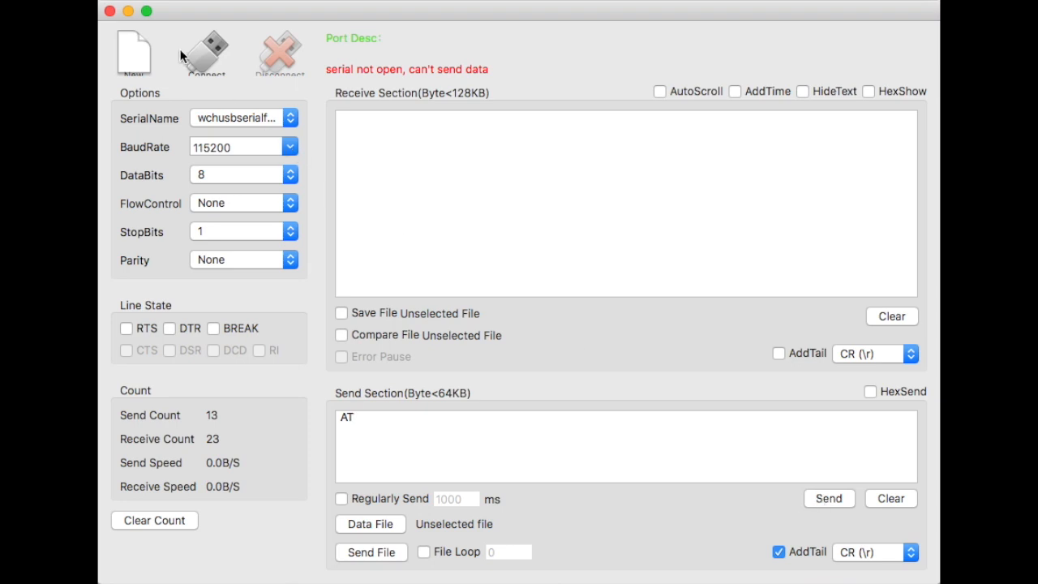
click(204, 50)
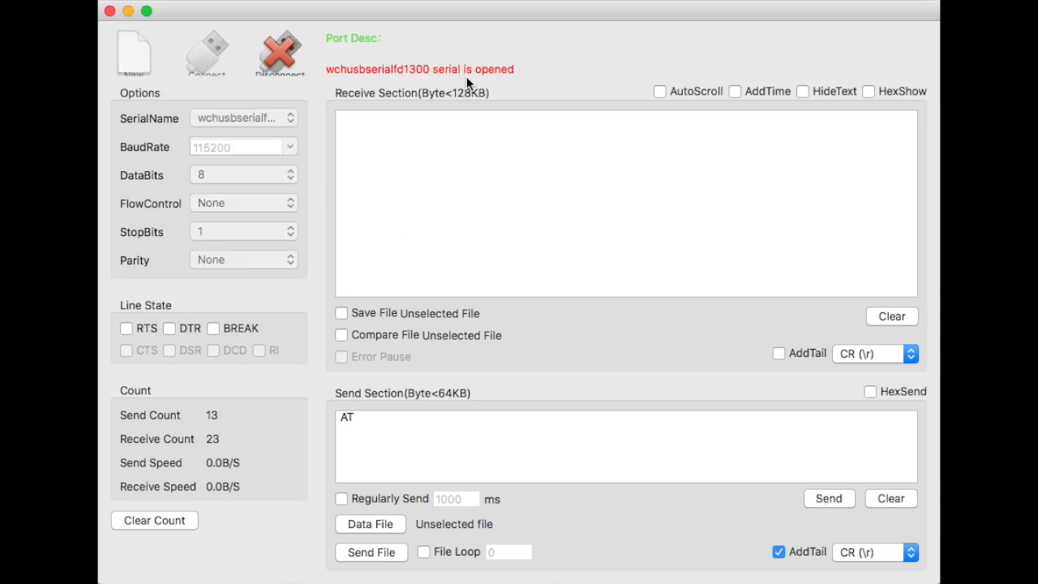
mouse_move(798, 505)
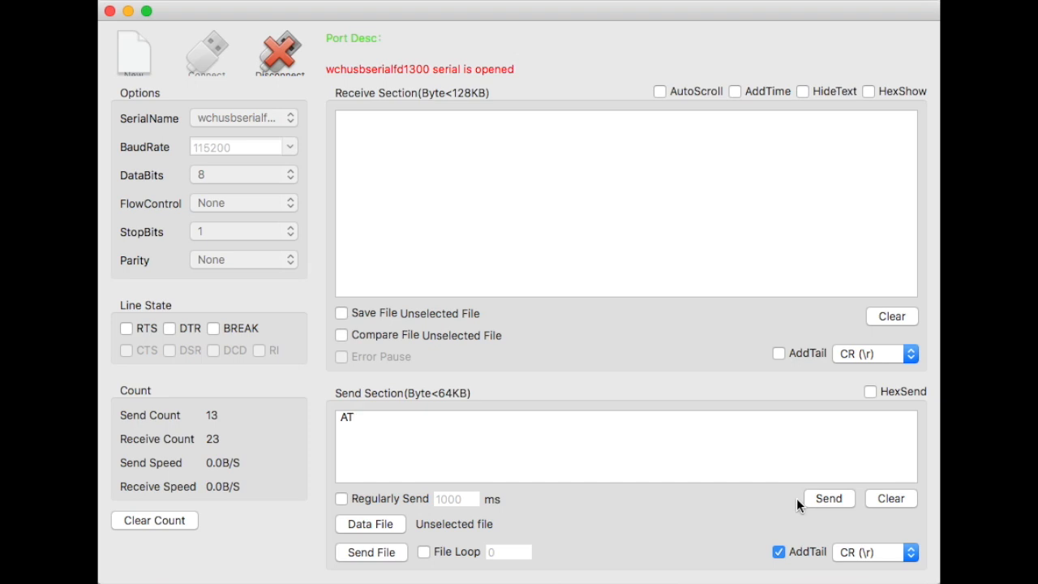
click(827, 498)
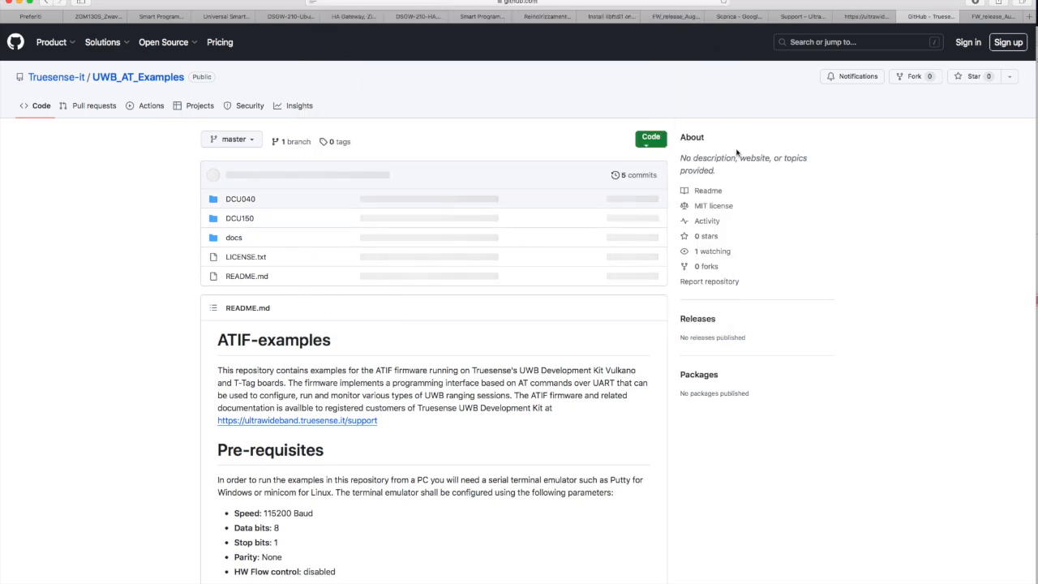
Download the UWB_AT_Examples repository as a ZIP and bring its Finder window into view
click(649, 136)
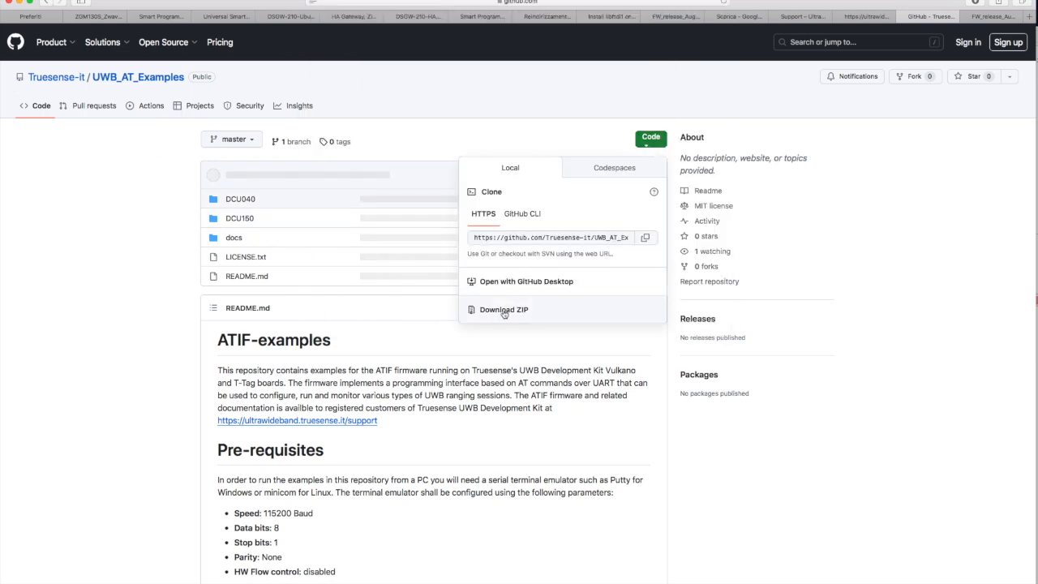
mouse_move(954, 31)
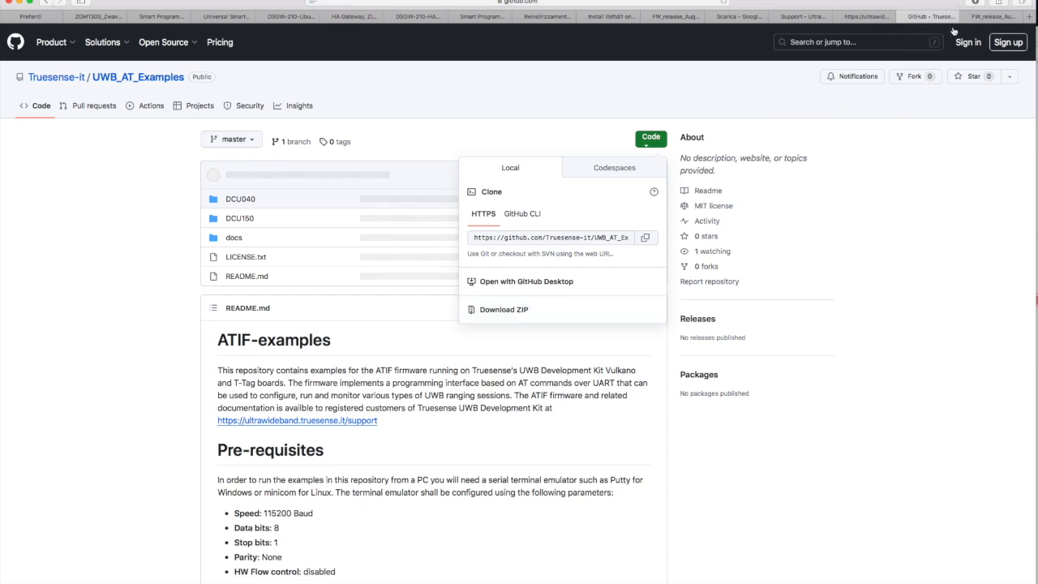
click(503, 308)
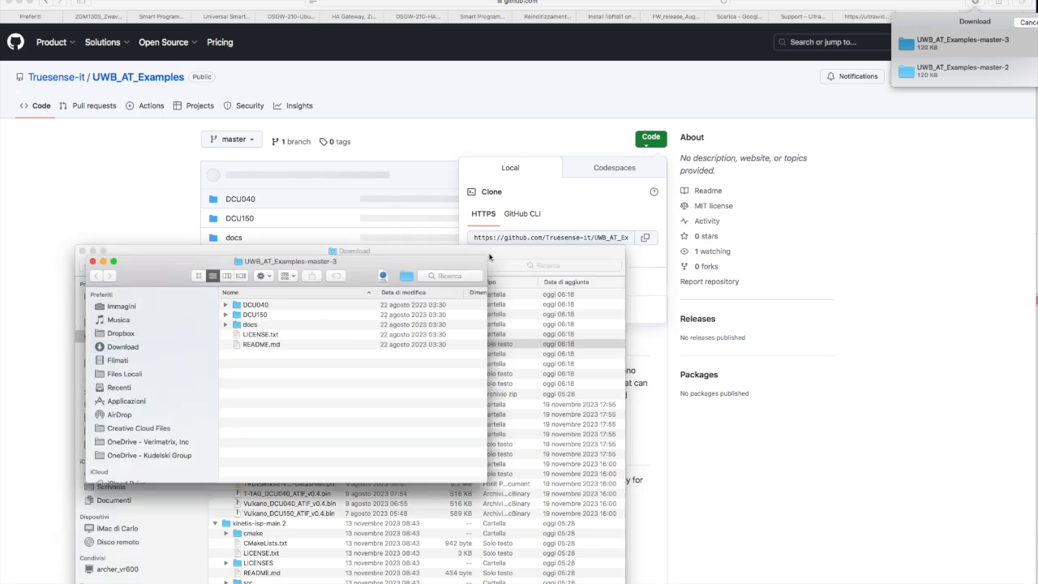
drag(289, 261, 399, 149)
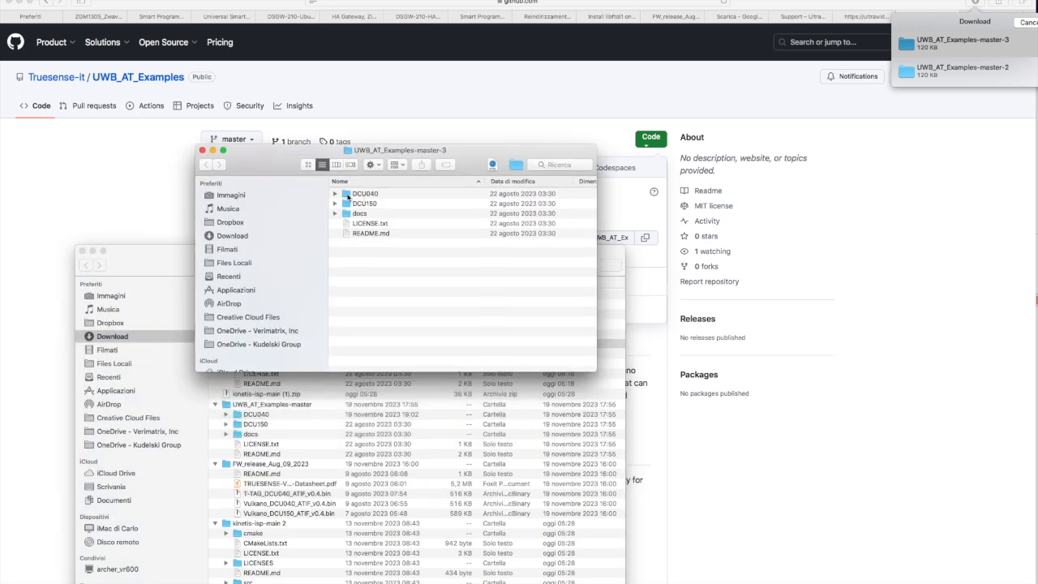
Open the TRUESENSE AT Commands Manual PDF from the docs folder and scroll through it
click(334, 212)
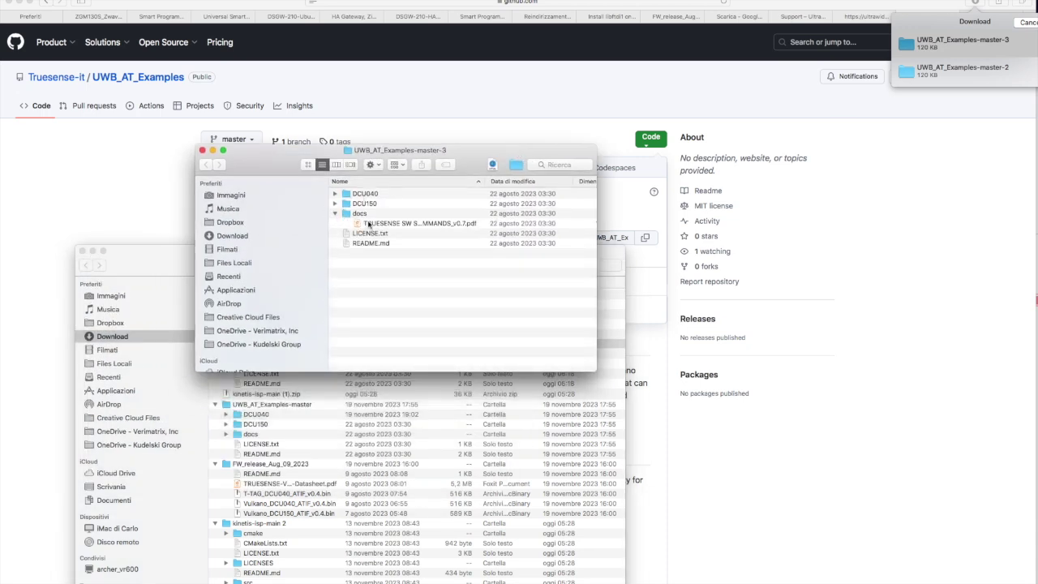
double_click(419, 223)
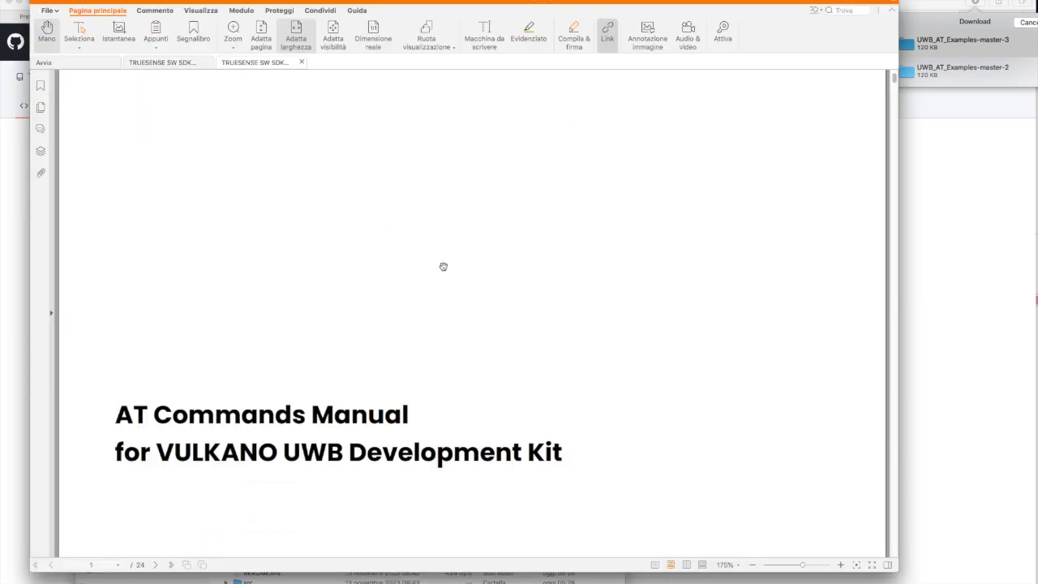
scroll(down, 3)
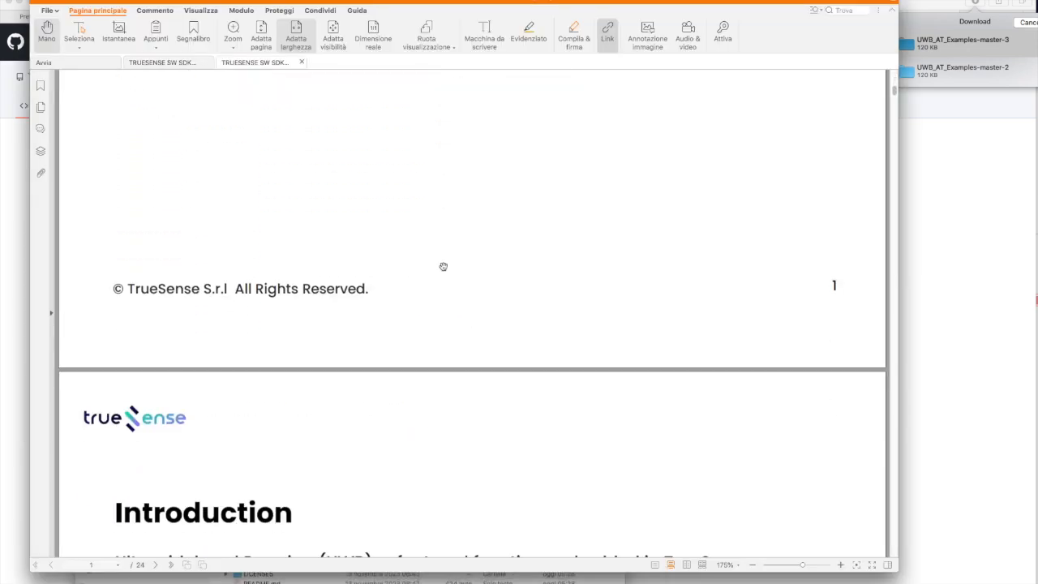
scroll(down, 3)
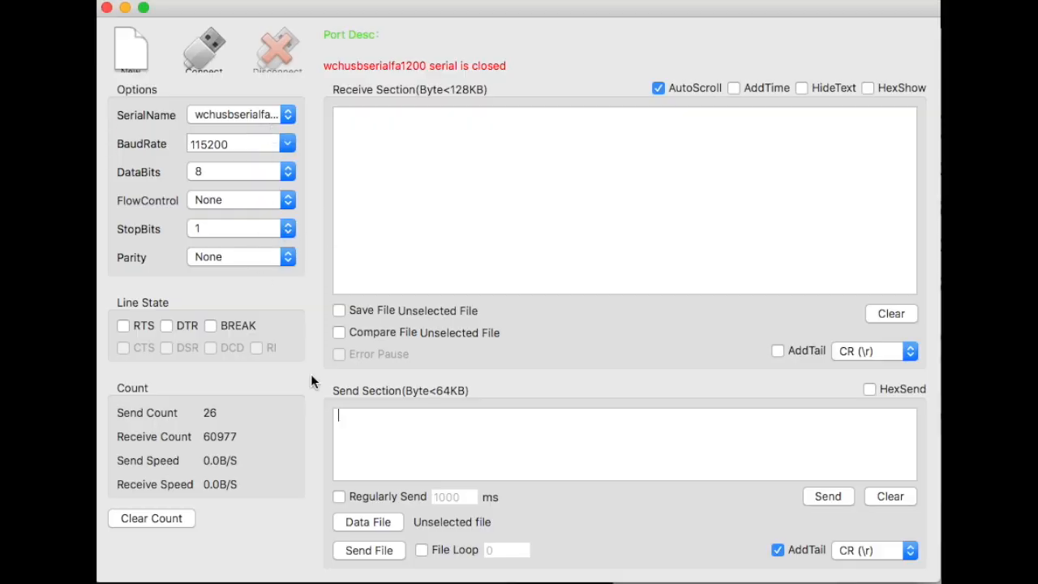
mouse_move(204, 49)
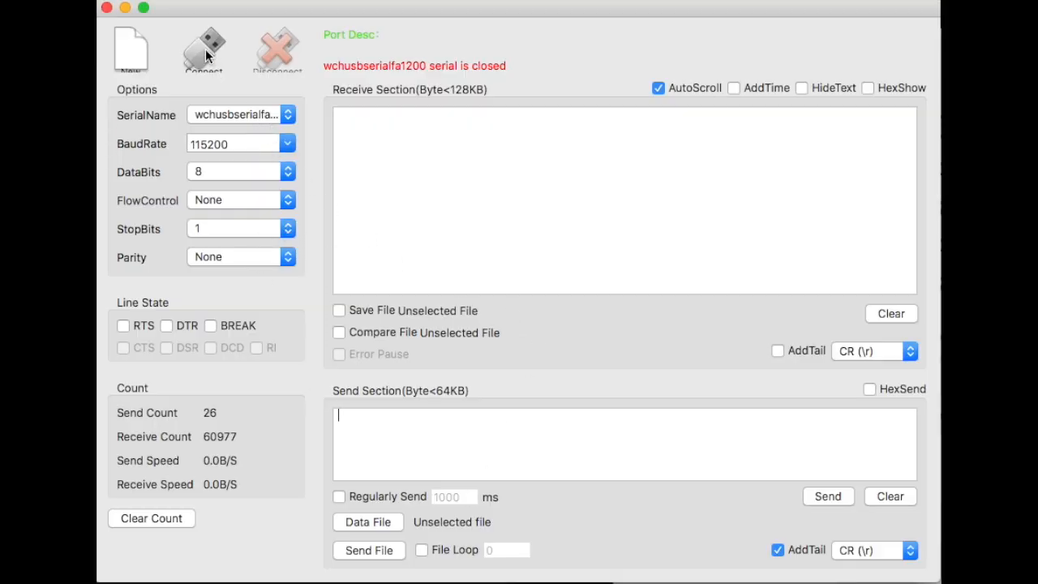
Reopen the serial connection and send at, getting OK back
click(204, 45)
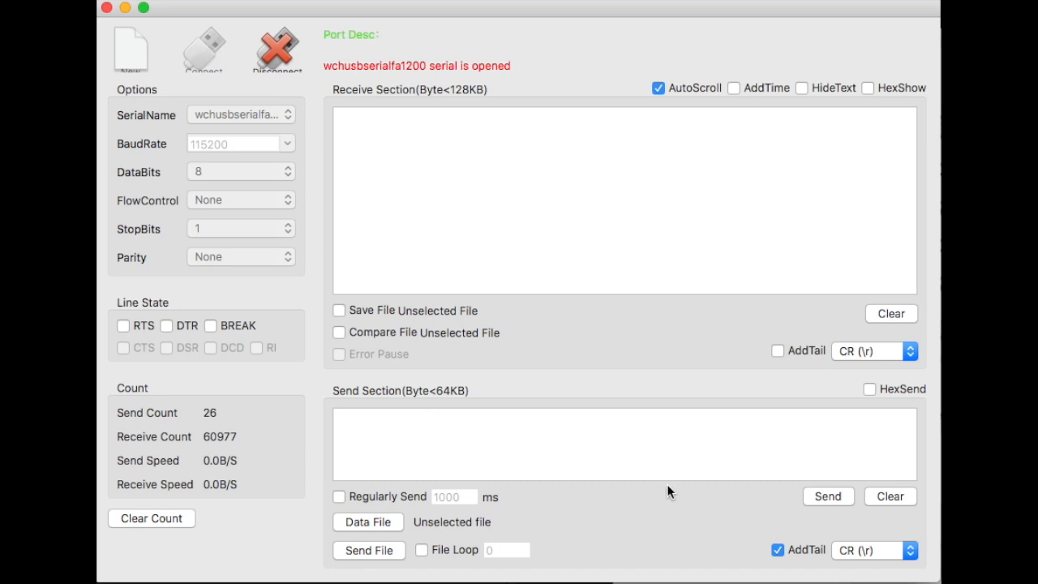
text(at)
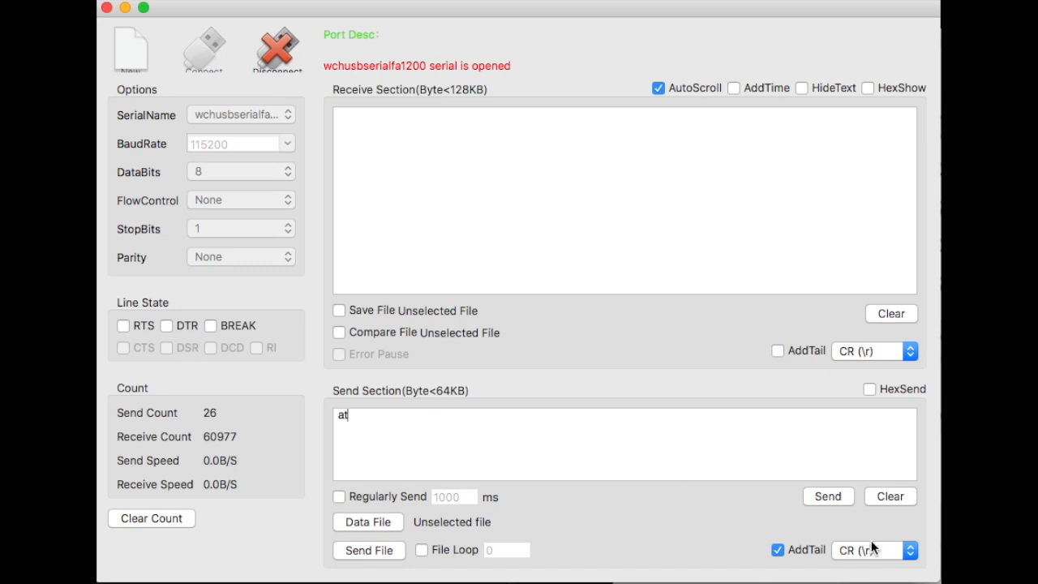
click(827, 497)
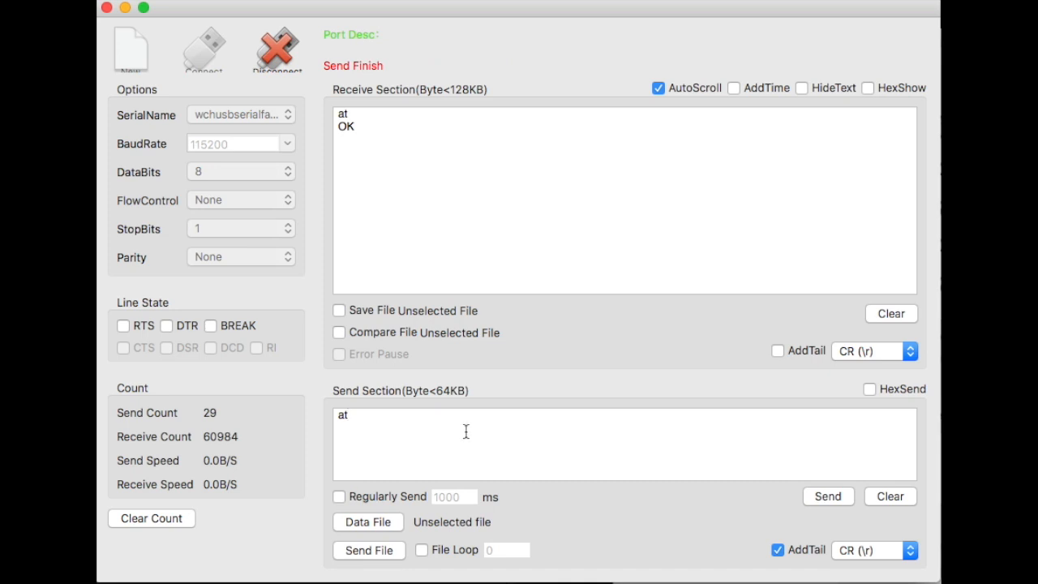
Send at+uimode so the board reports '+UIMODE Task started'
text(+ui)
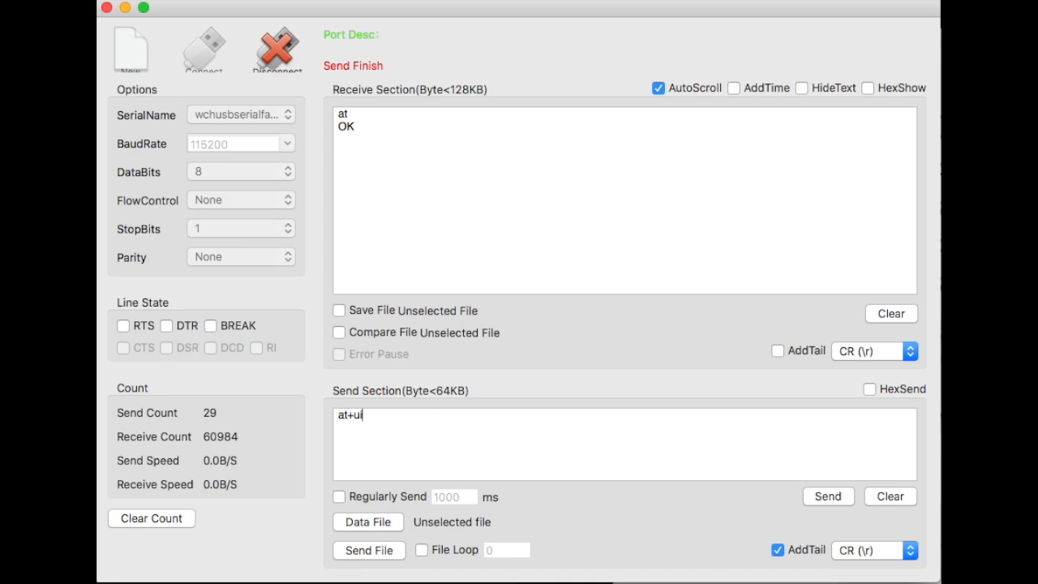
text(mode)
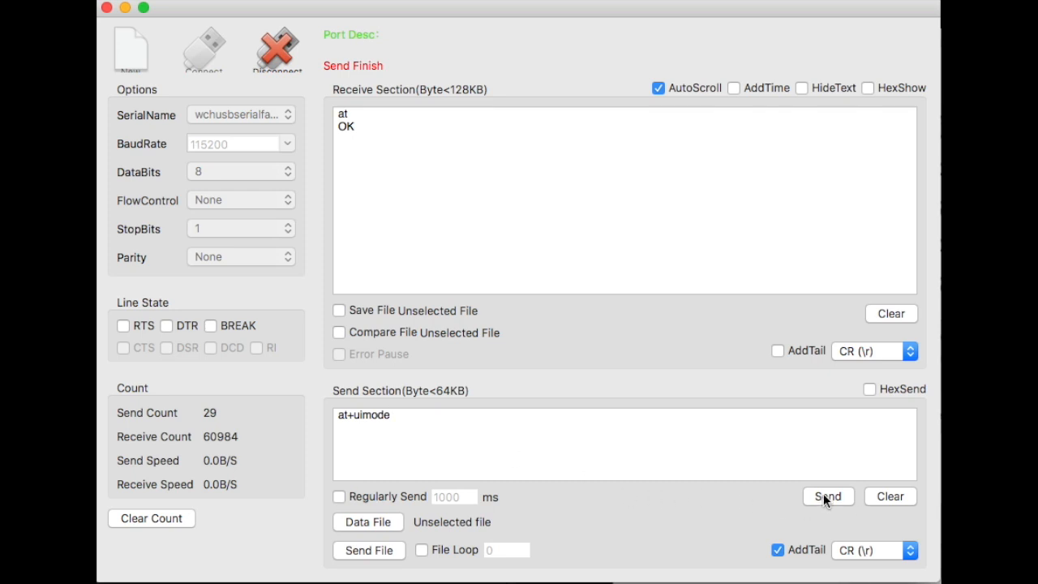
click(827, 497)
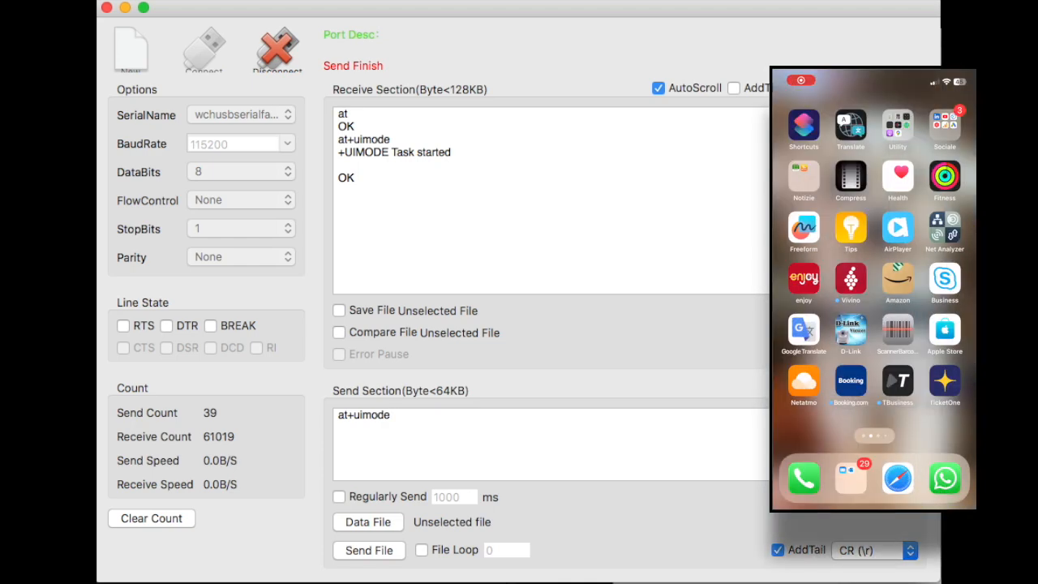
On the phone, launch the Estimote UWB app and tap TS_DCU150 so +URNGDATA lines stream in
scroll(left, 3)
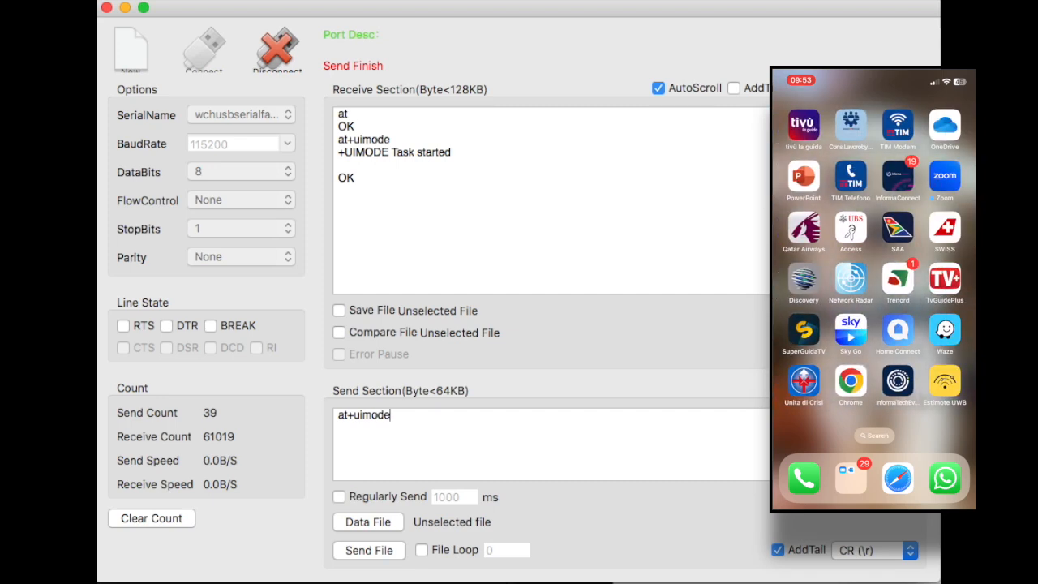
click(944, 384)
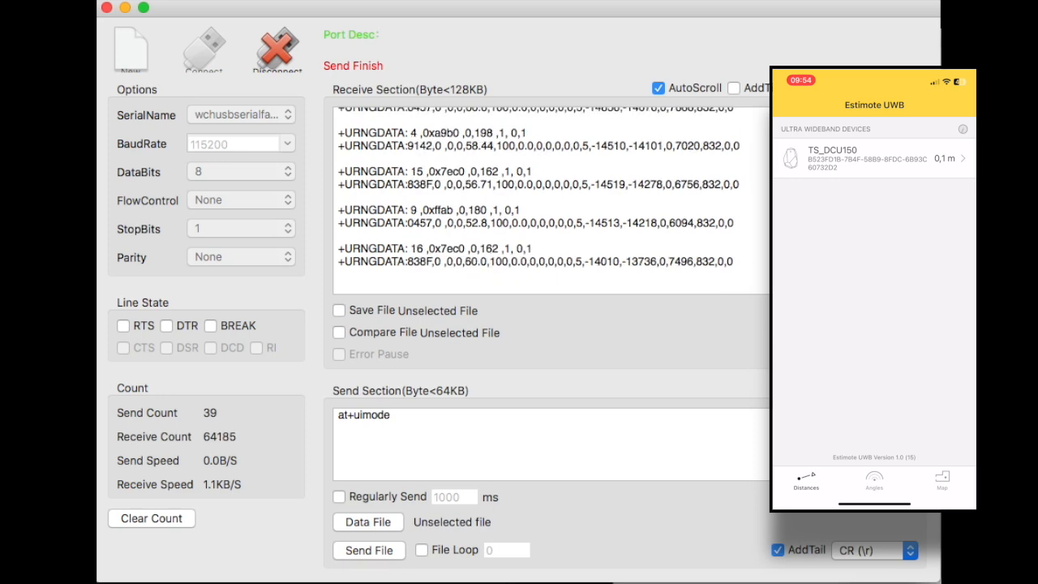
click(873, 159)
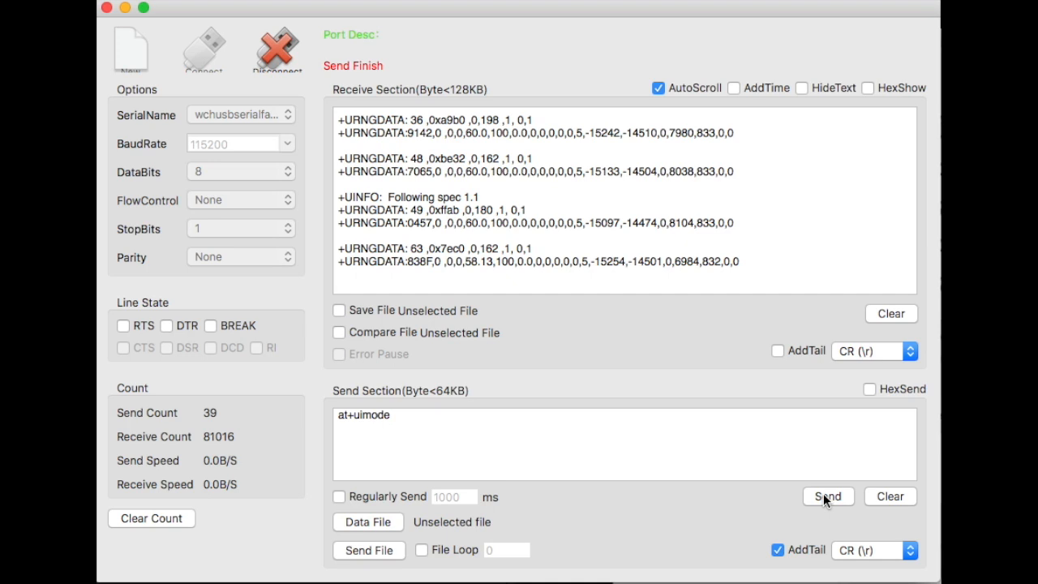
mouse_move(750, 16)
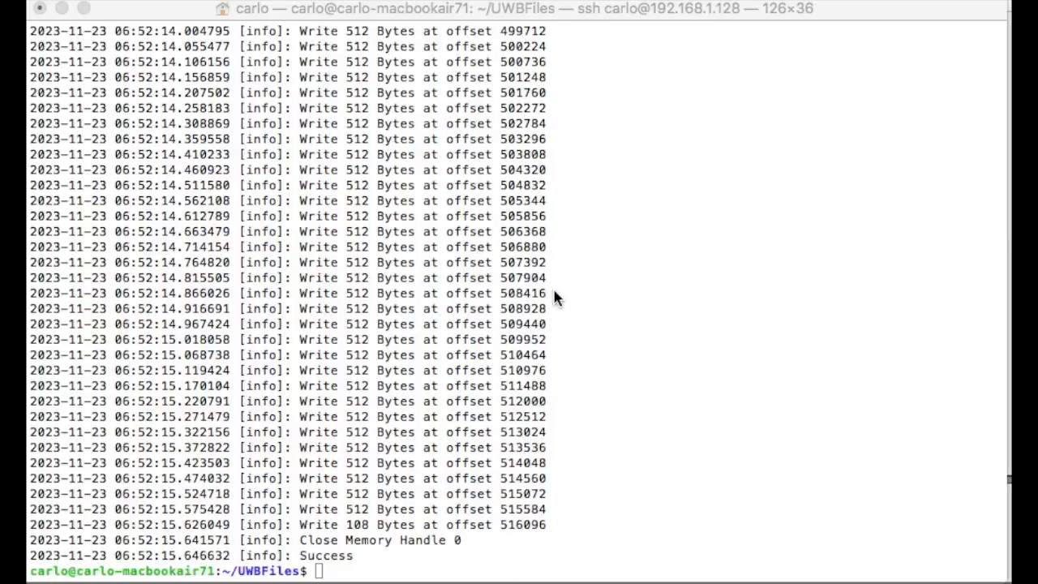
Flash T-TAG_DCU040_ATIF_v0.4.bin over /dev/ttyUSB0 with sudo nxp-isp, erasing FLASH with --noftdi
text(sudo nxp-isp -i /dev/ttyUSB0 -d -v --erase FLASH --noftdi -f ./T-TAG_DCU040_ATIF_v0.4.bin)
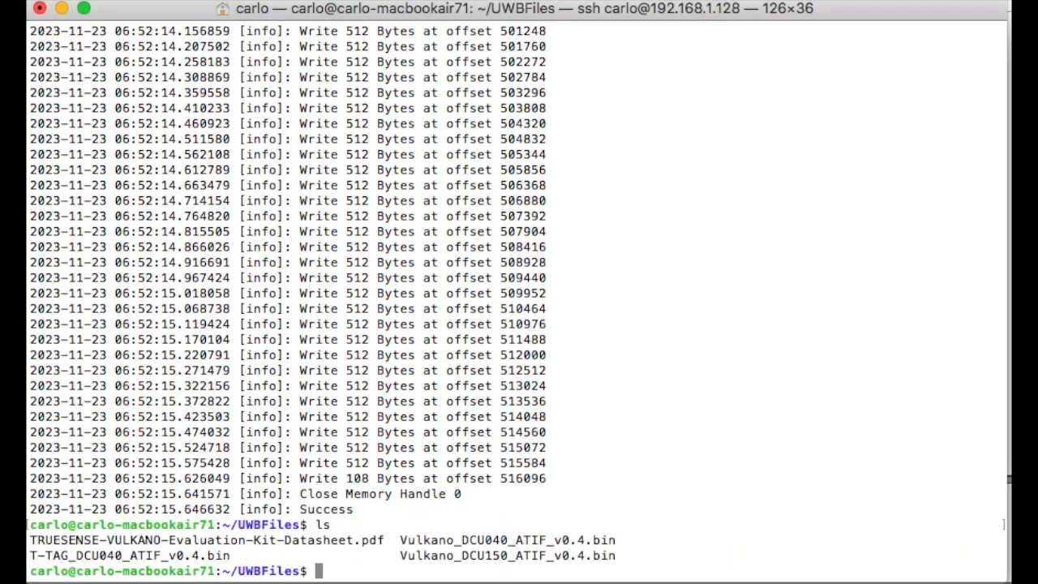
mouse_move(49, 555)
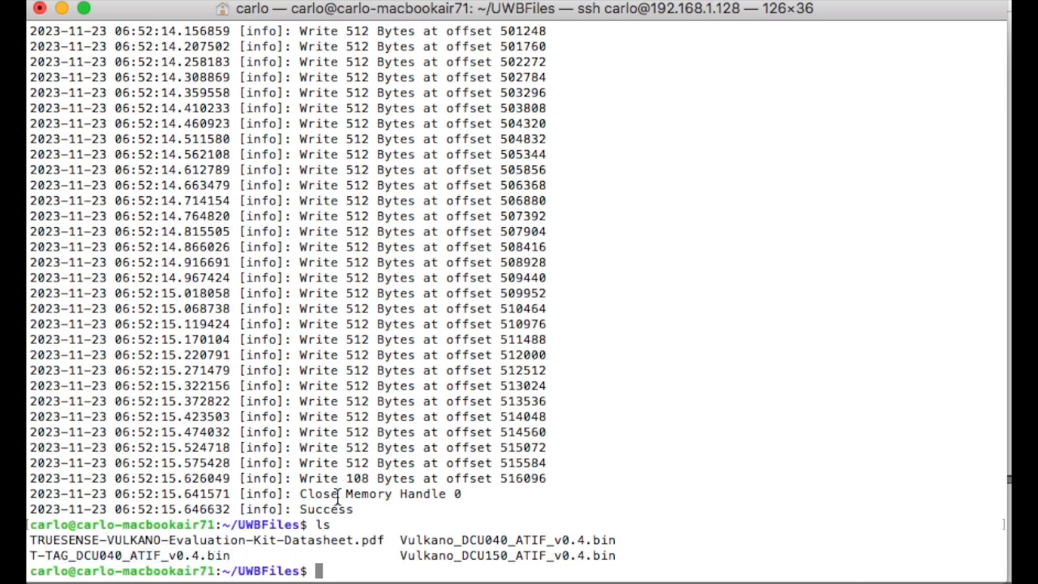
text(sudo nxp-isp -i /dev/ttyUSB0 -d -v --erase FLASH --noftdi -f ./T-TAG_DCU040_ATIF_v0.4.bin)
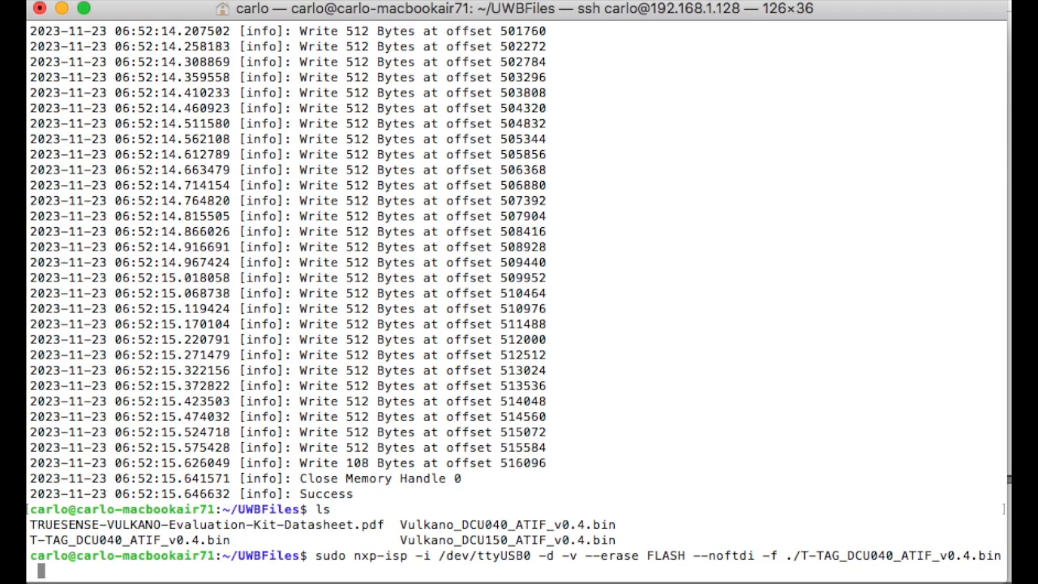